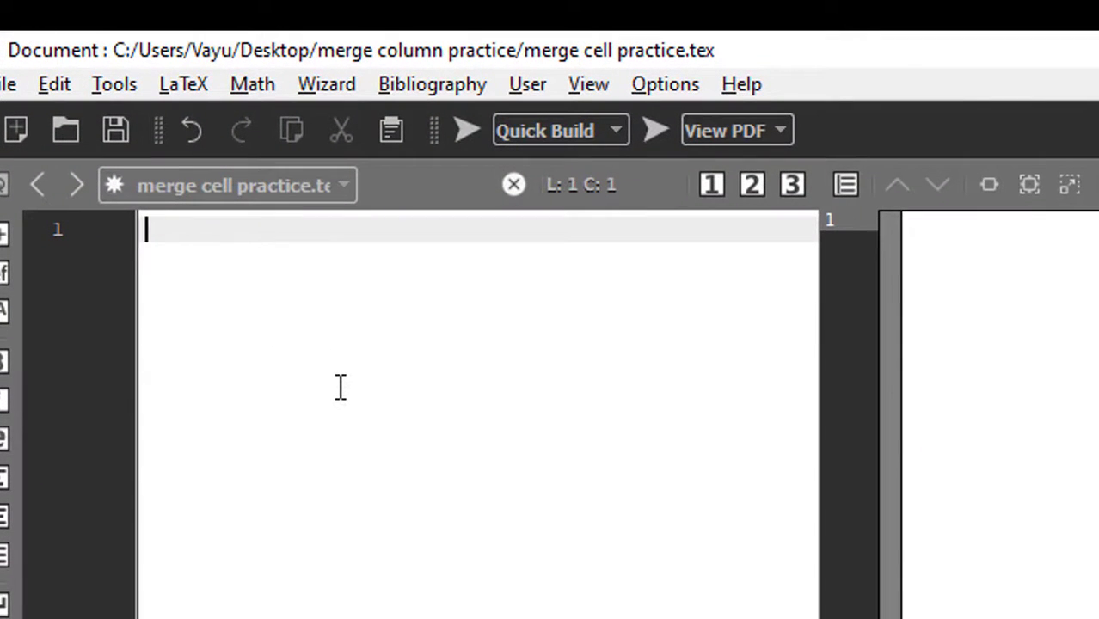
Write \documentclass{article} and \usepackage{multirow} at the top of the file.
{"action": "type", "text": "\\be"}
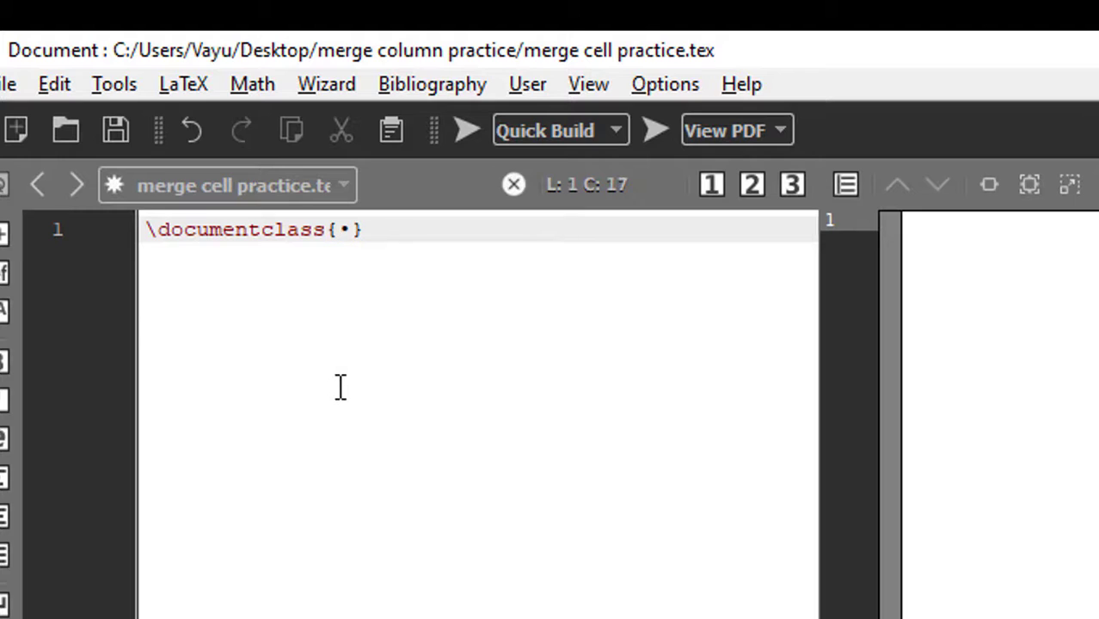
{"action": "key", "text": "Backspace"}
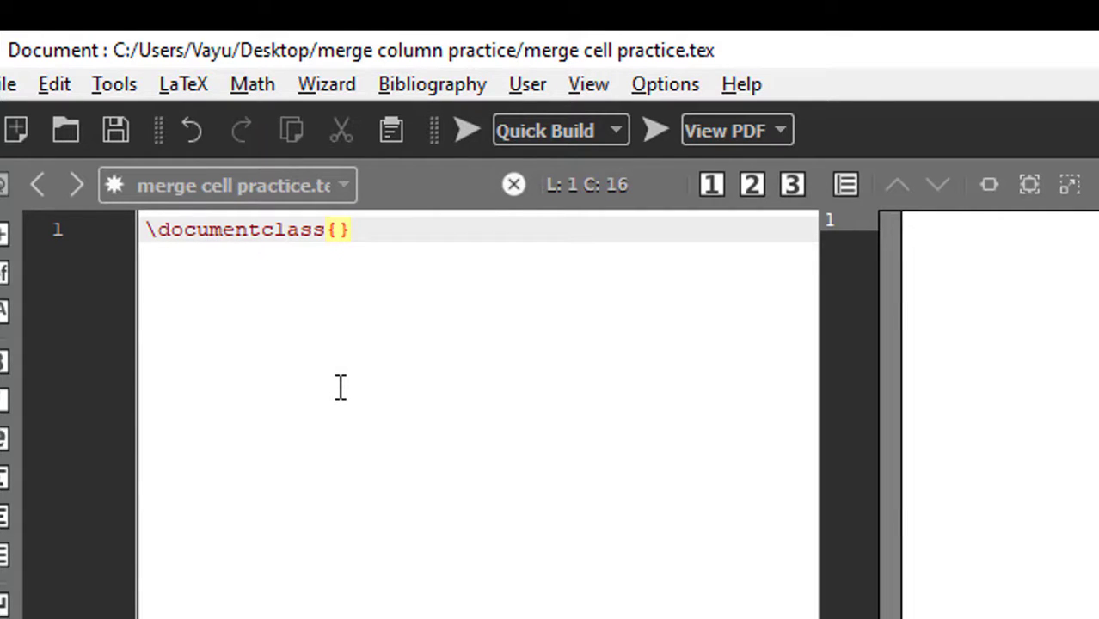
{"action": "type", "text": "article"}
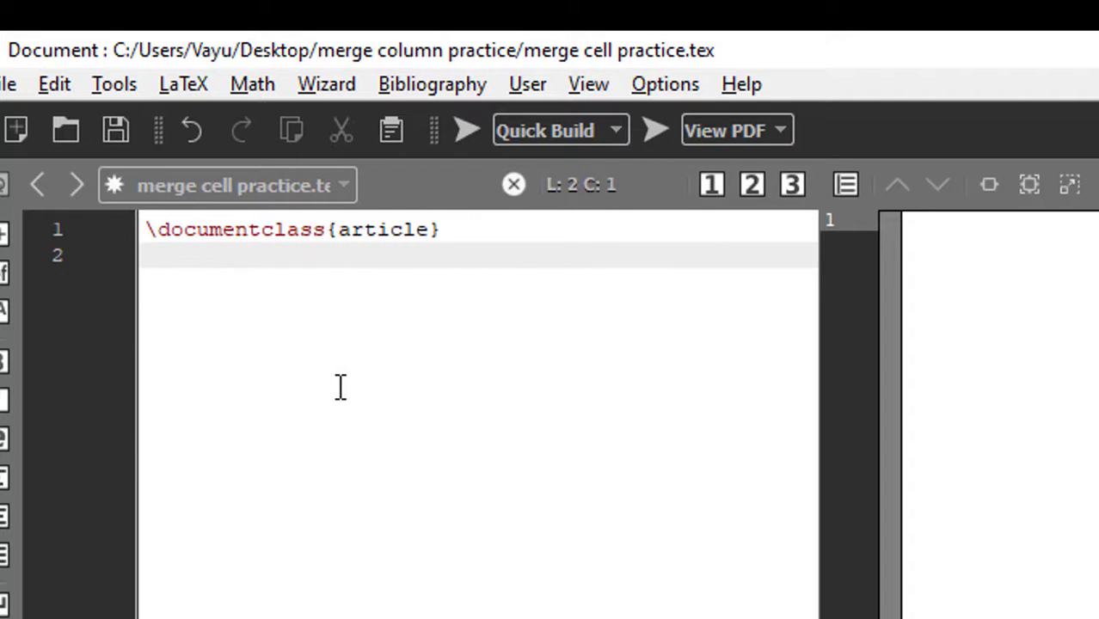
{"action": "type", "text": "\\use"}
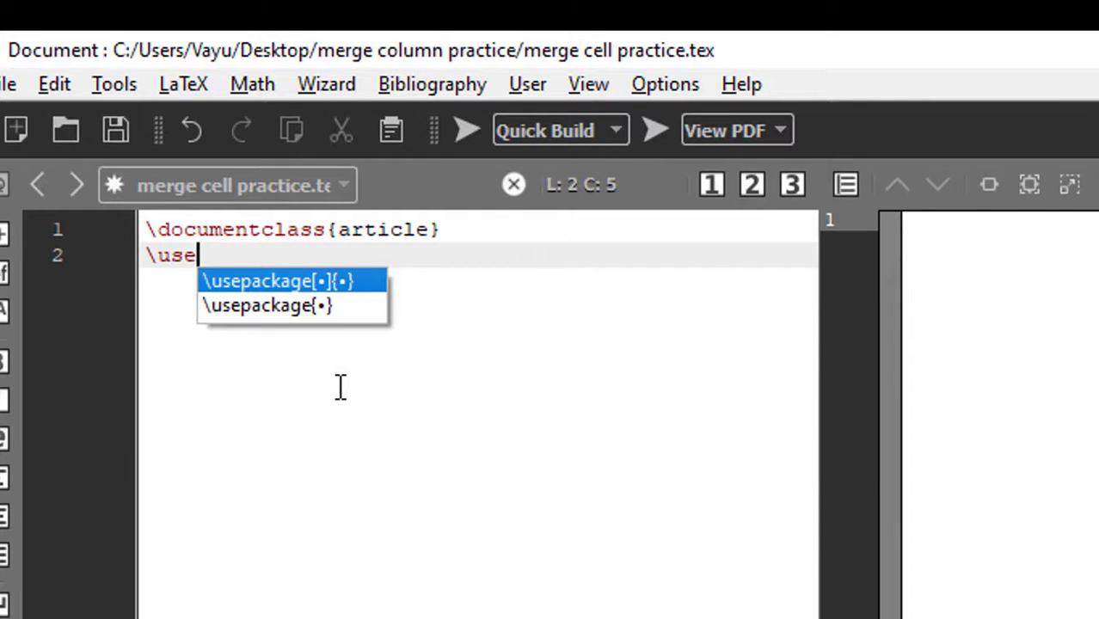
{"action": "type", "text": "package{multi"}
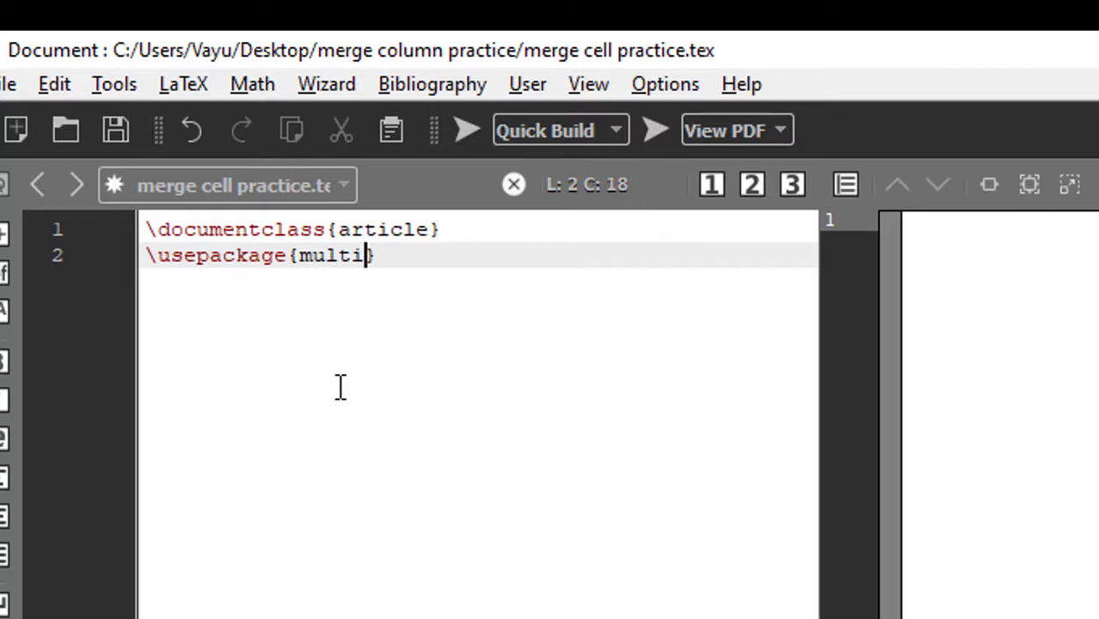
{"action": "type", "text": "row"}
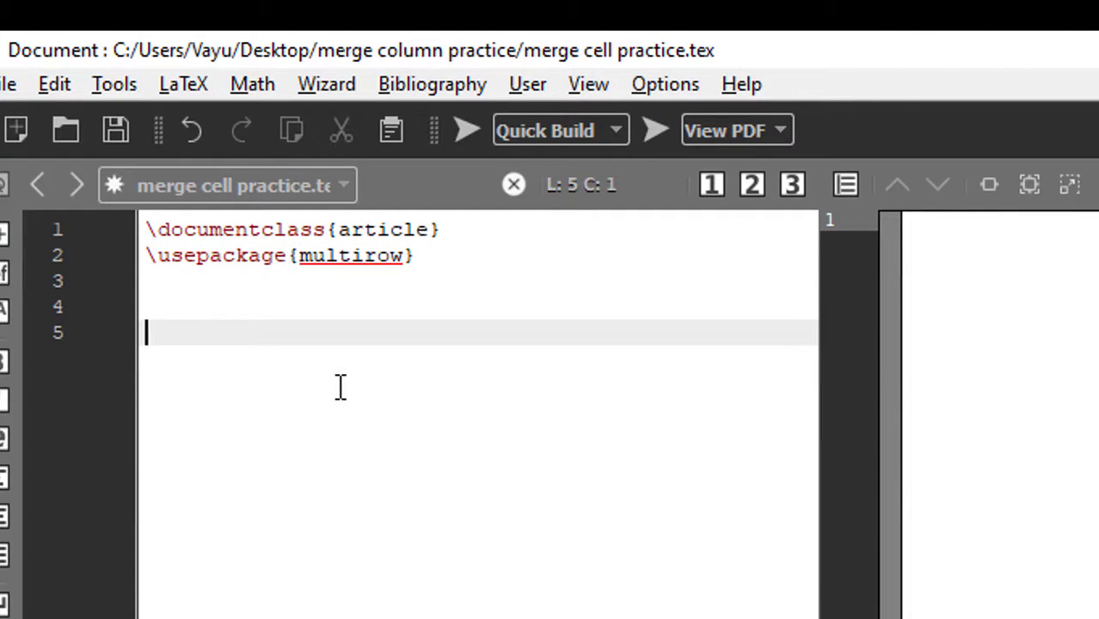
Add the \begin{document} ... \end{document} body via autocomplete.
{"action": "type", "text": "\\b"}
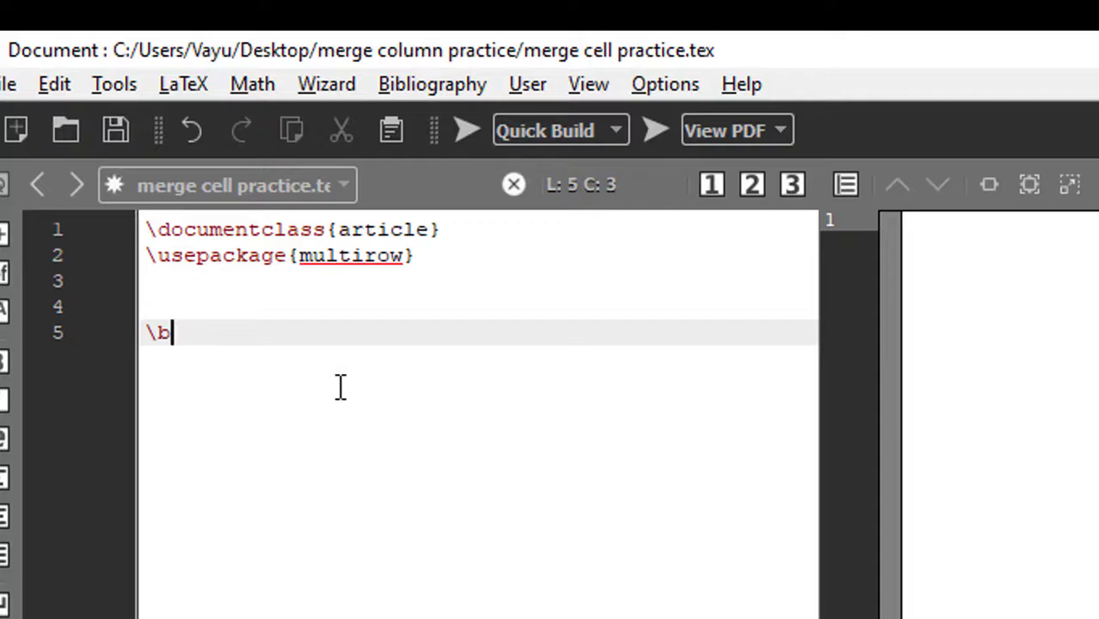
{"action": "type", "text": "ei"}
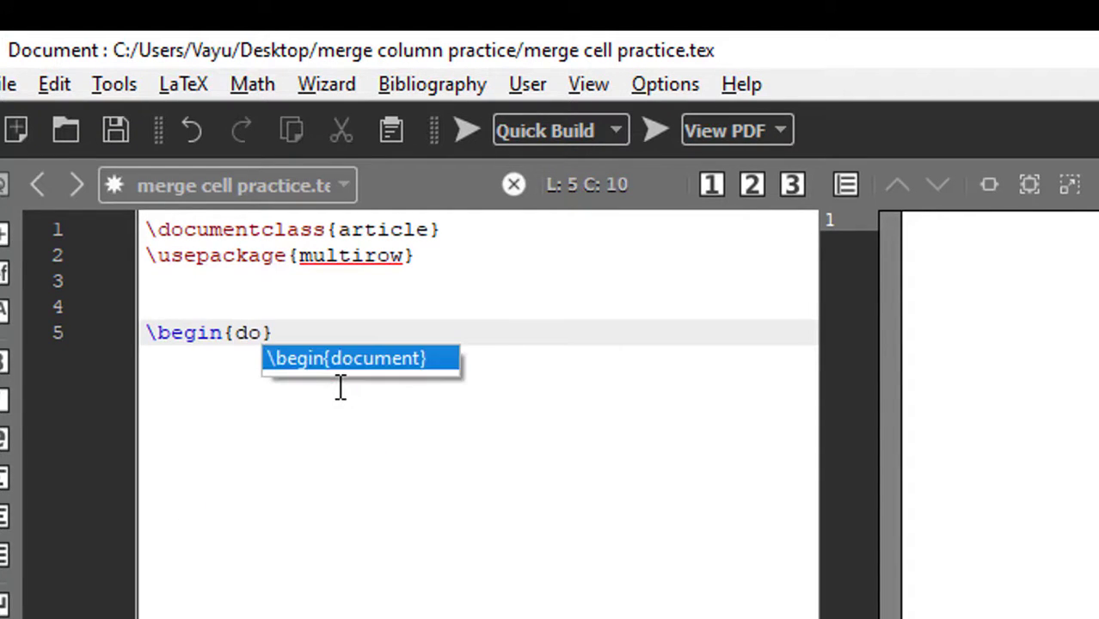
{"action": "key", "text": "Enter"}
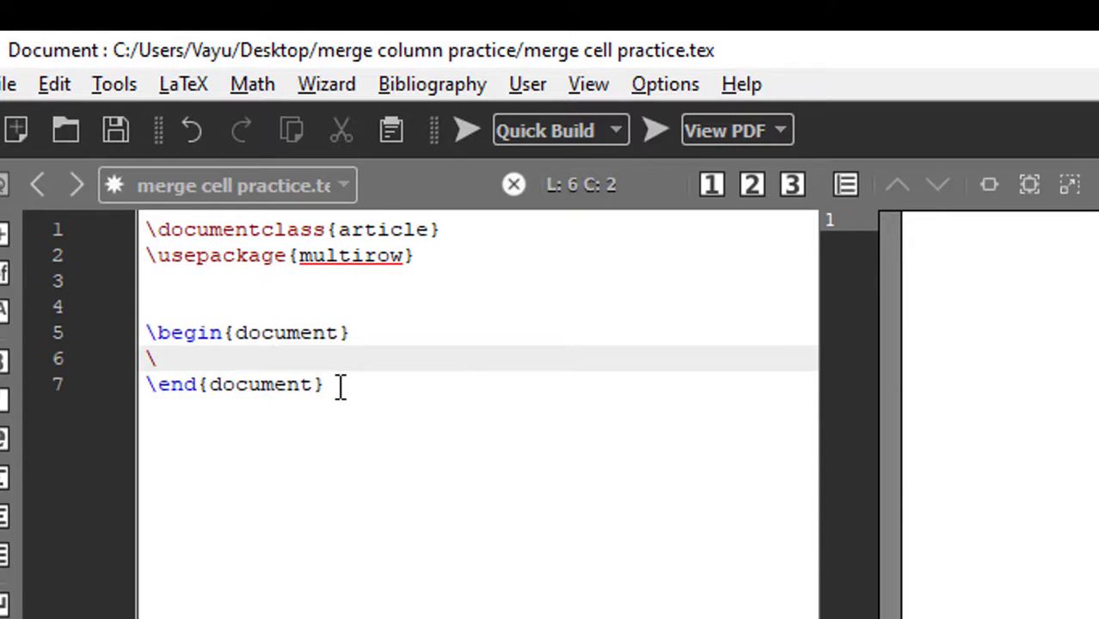
Add a tabular environment with column spec {|P{3cm} |p{3cm} |}.
{"action": "type", "text": "begin{tabular}{"}
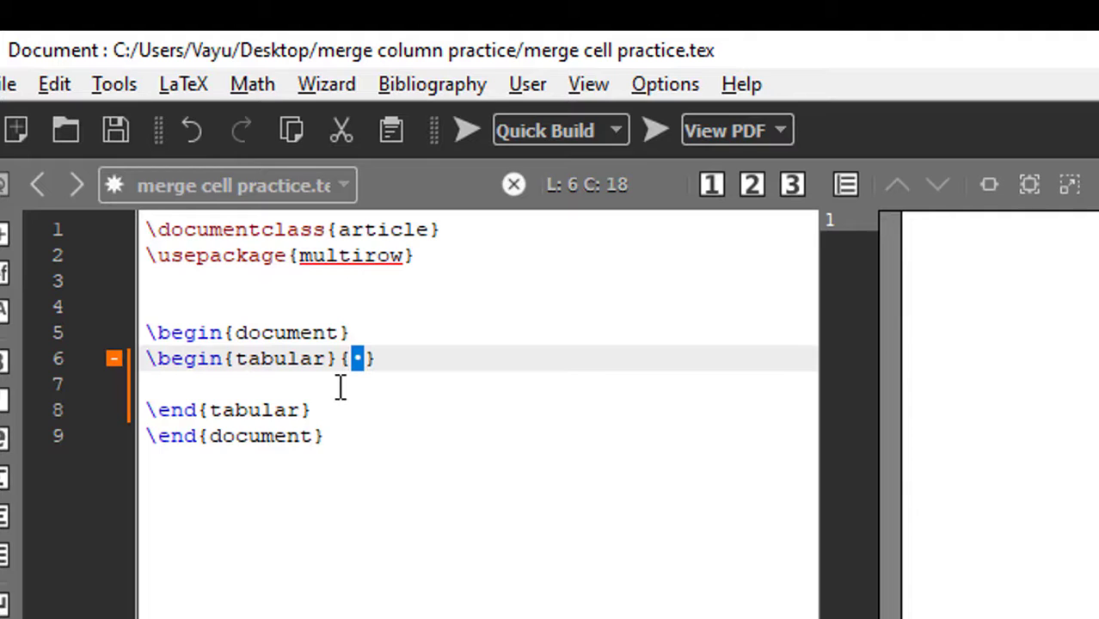
{"action": "type", "text": "| | |"}
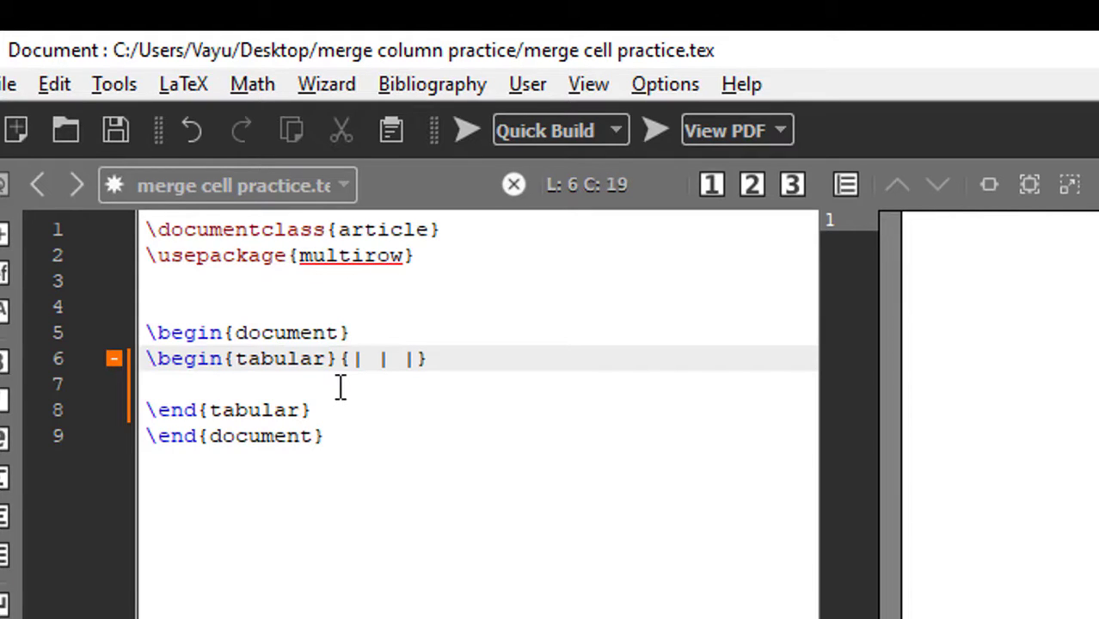
{"action": "type", "text": "P"}
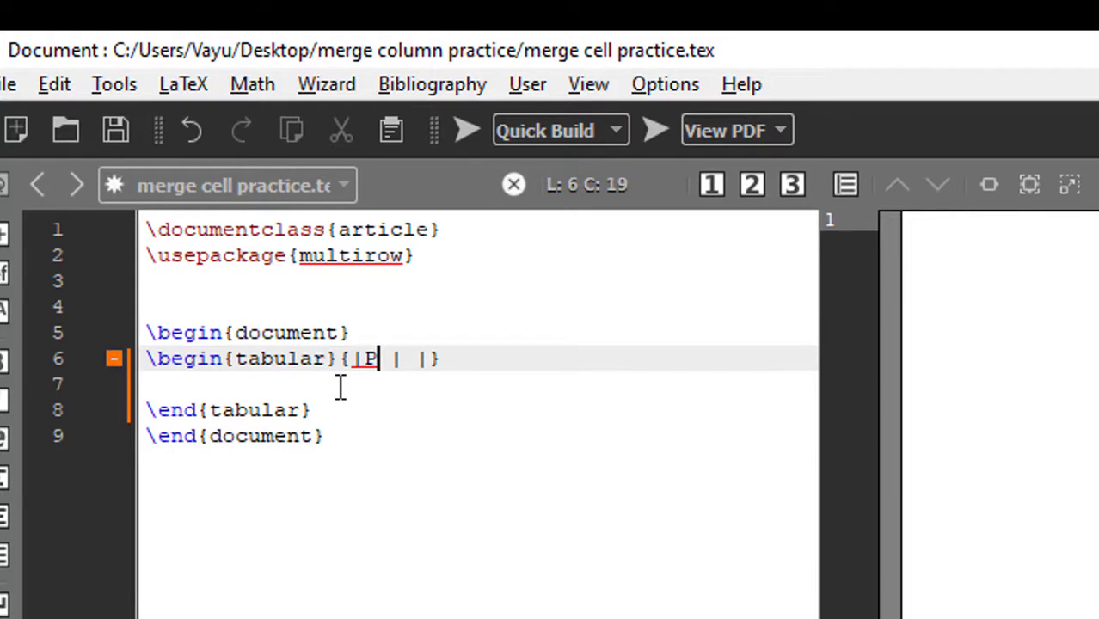
{"action": "type", "text": "{}"}
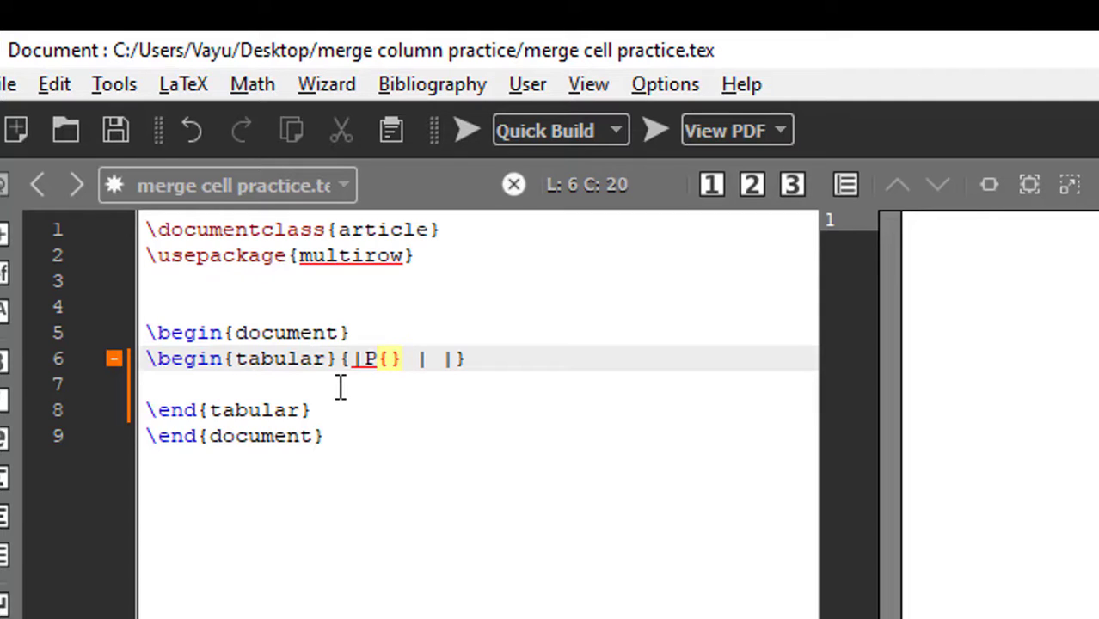
{"action": "type", "text": "3cm"}
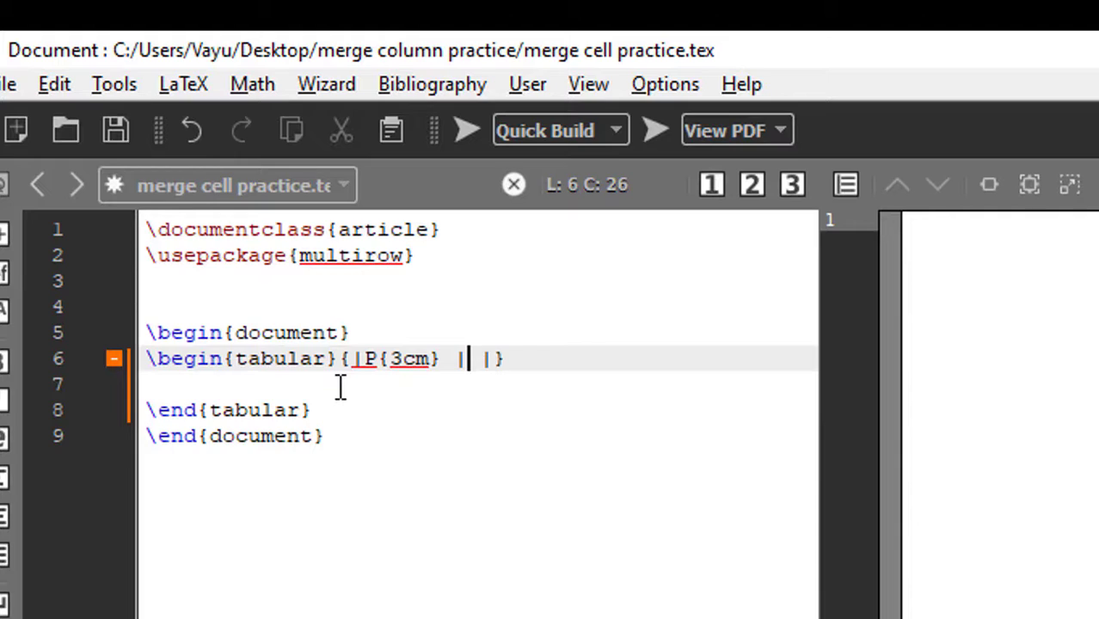
{"action": "type", "text": "p{}"}
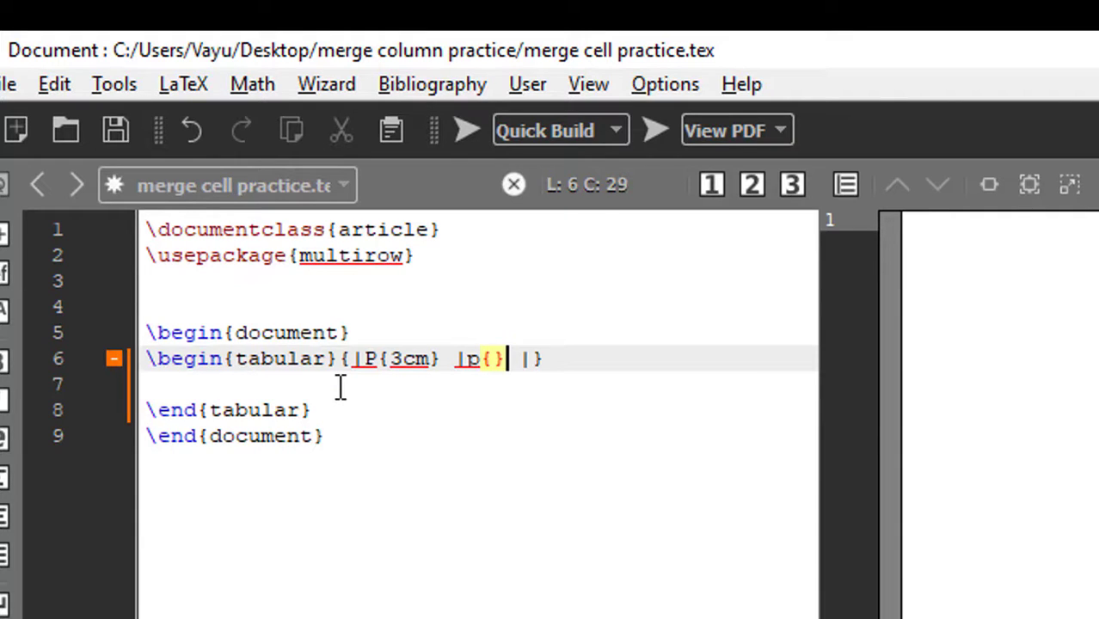
{"action": "type", "text": "3"}
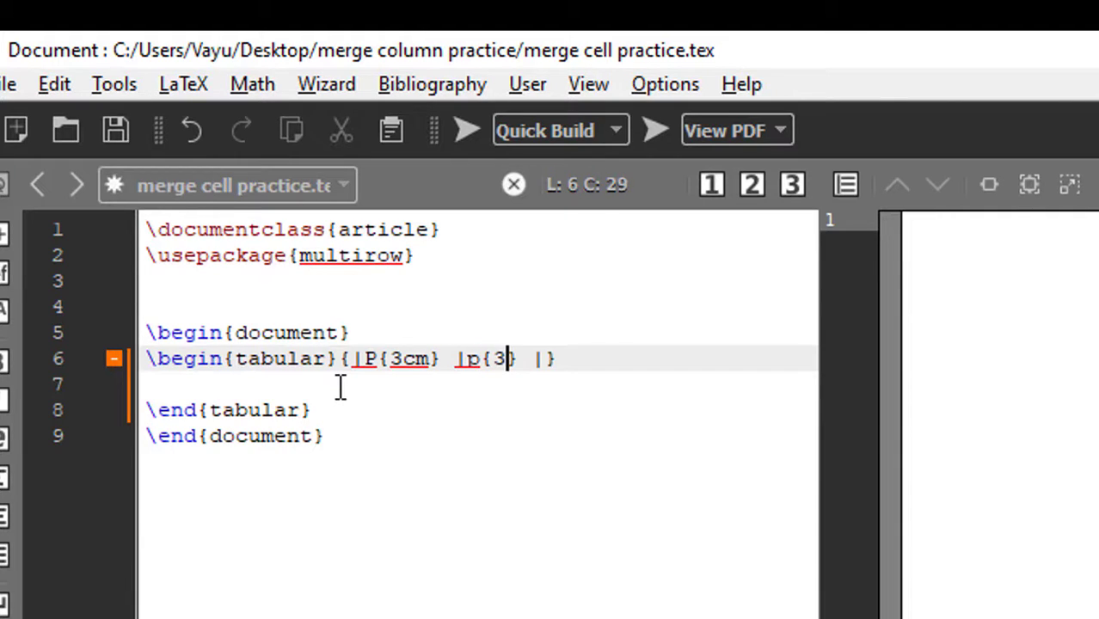
{"action": "type", "text": "cm"}
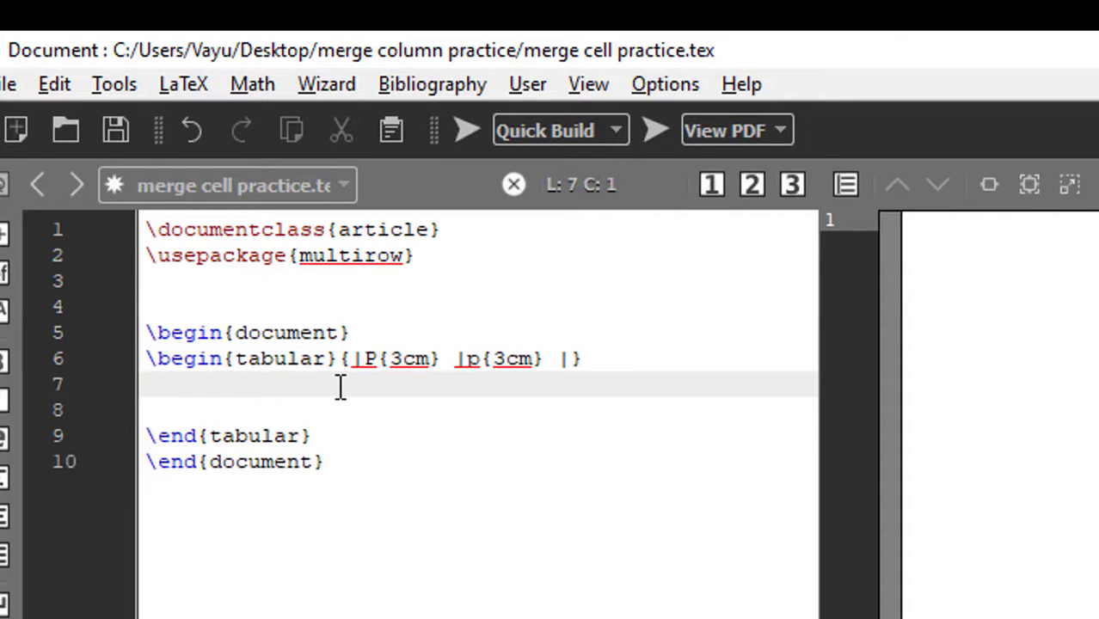
Add \hline as the first line of the table and begin the next command \m.
{"action": "type", "text": "\\"}
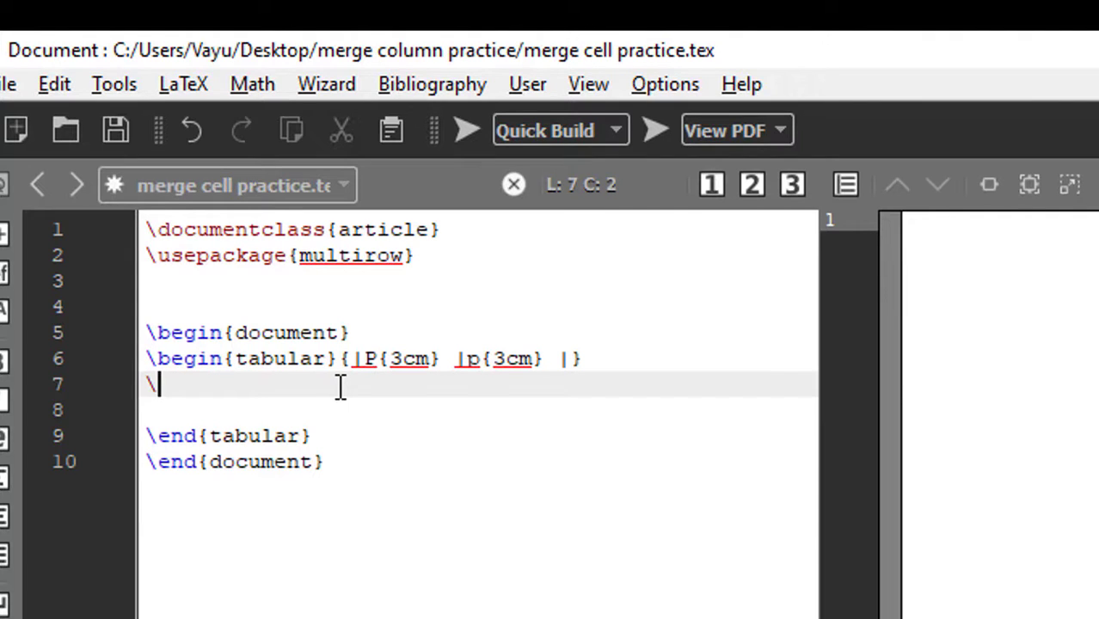
{"action": "type", "text": "hline"}
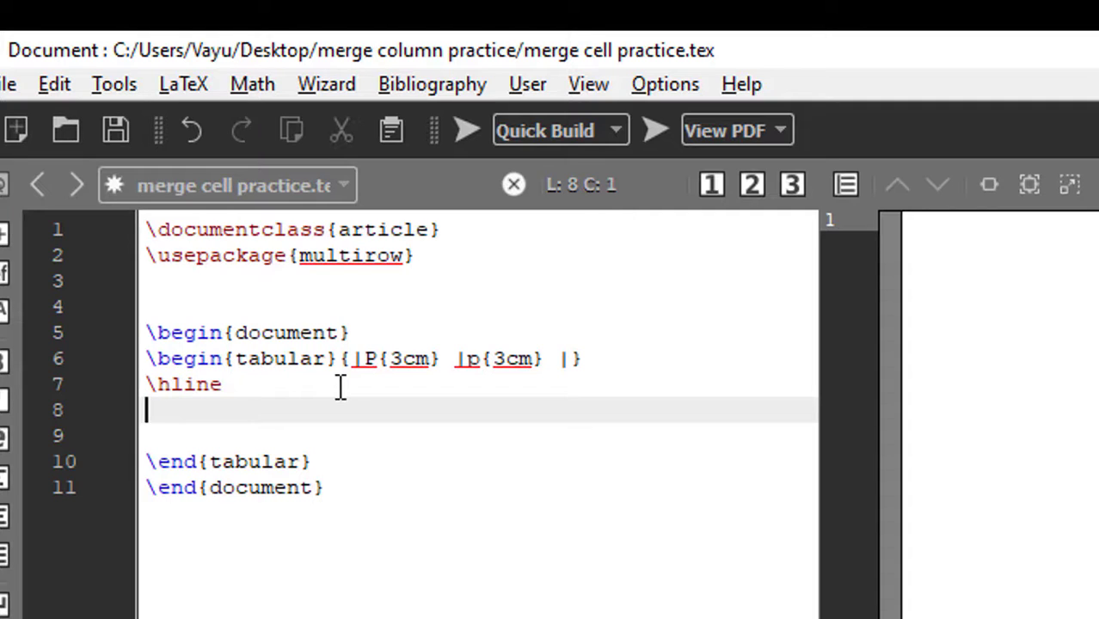
{"action": "type", "text": "\\m"}
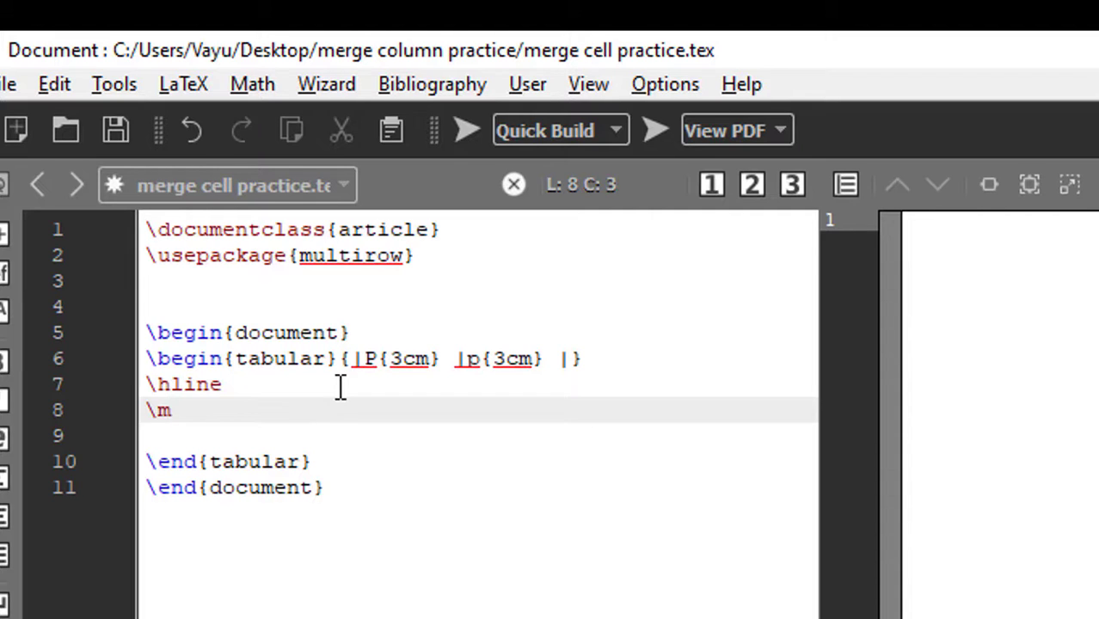
Insert \multicolumn{2}{||c||}{Merged Column} as the first row via autocompletion.
{"action": "type", "text": "ul"}
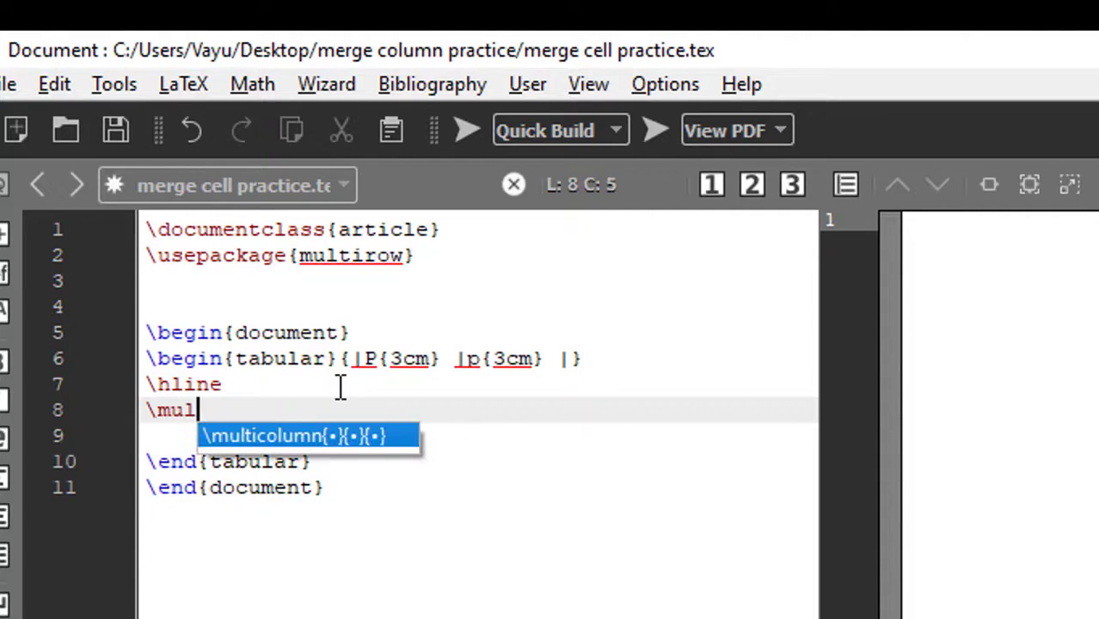
{"action": "key", "text": "Tab"}
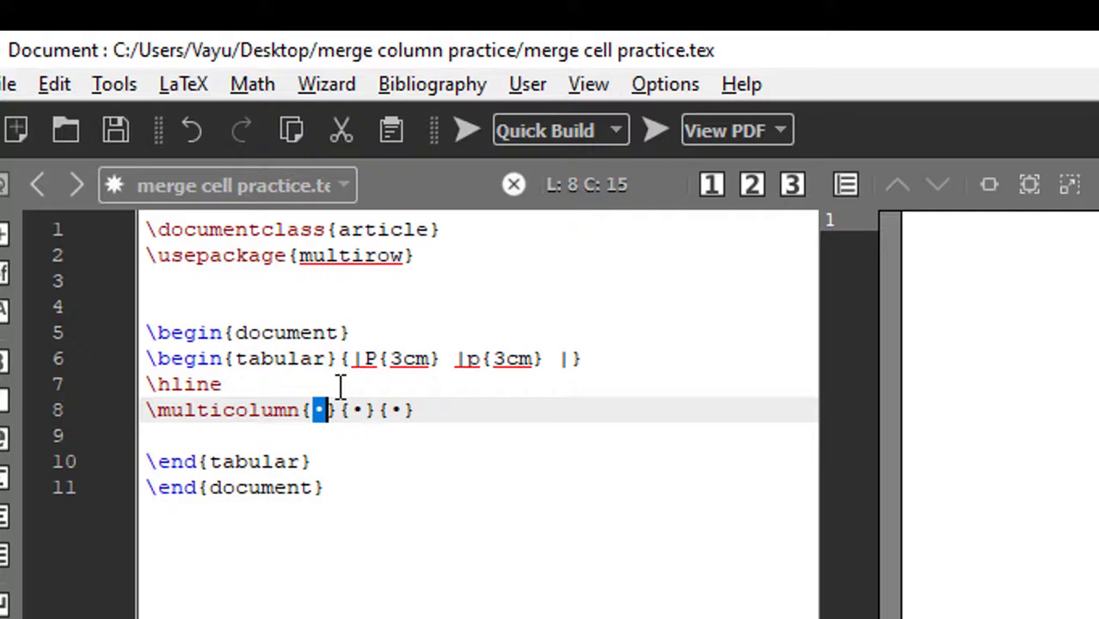
{"action": "type", "text": "2"}
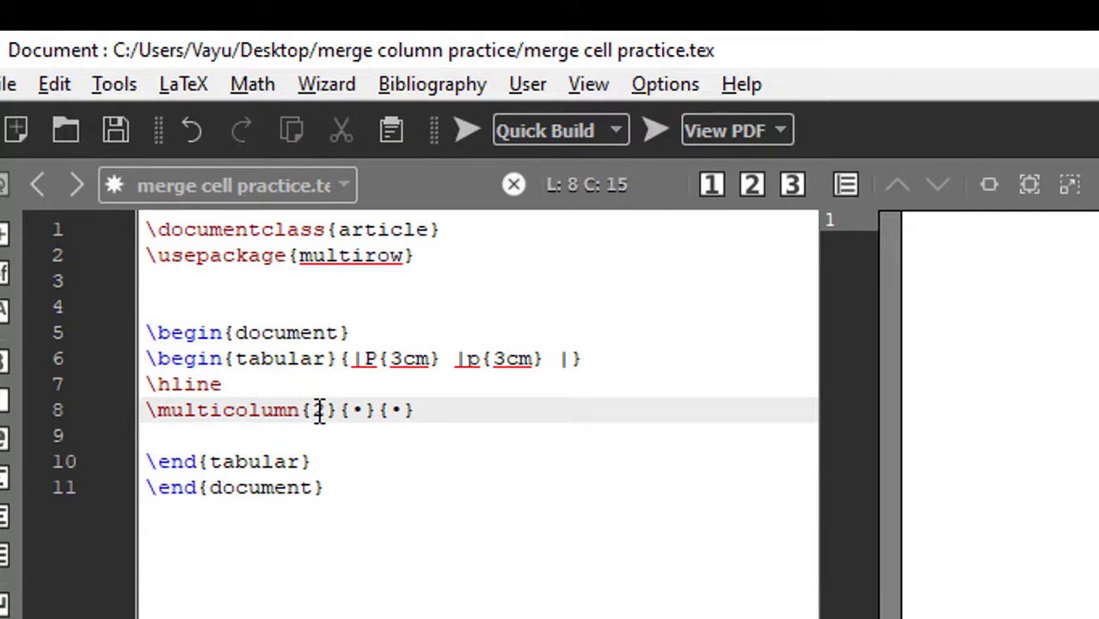
{"action": "type", "text": "2"}
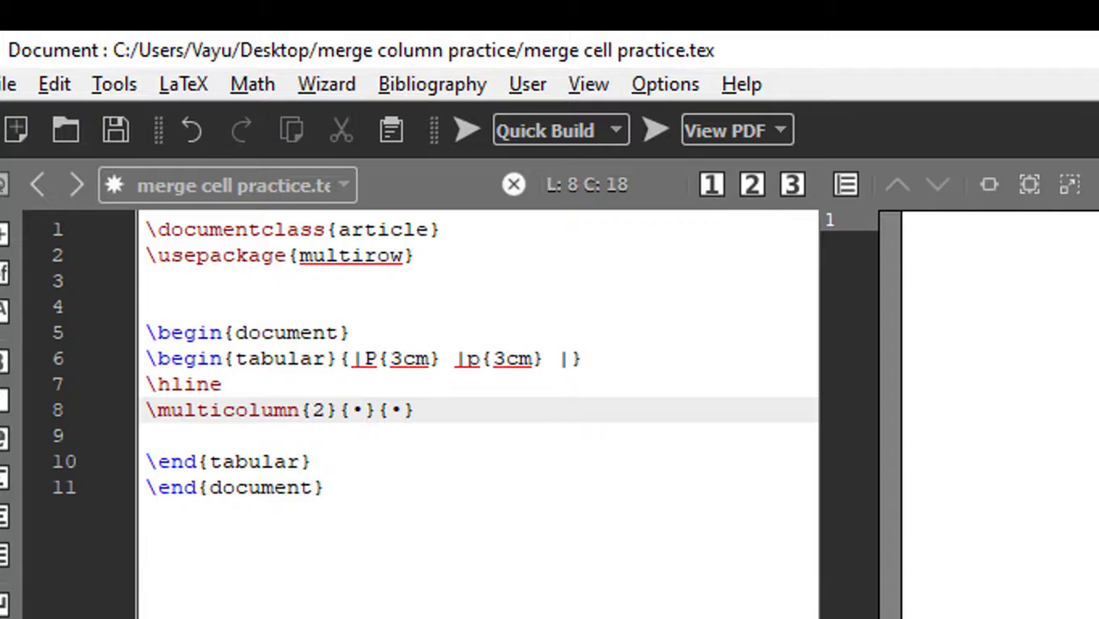
{"action": "key", "text": "Backspace"}
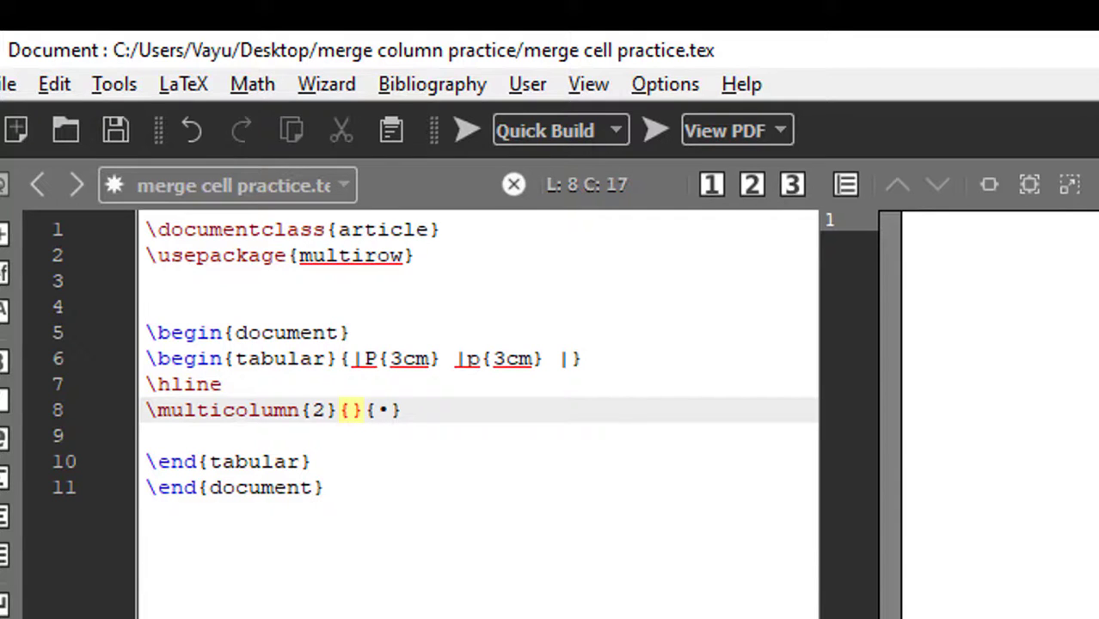
{"action": "type", "text": "||"}
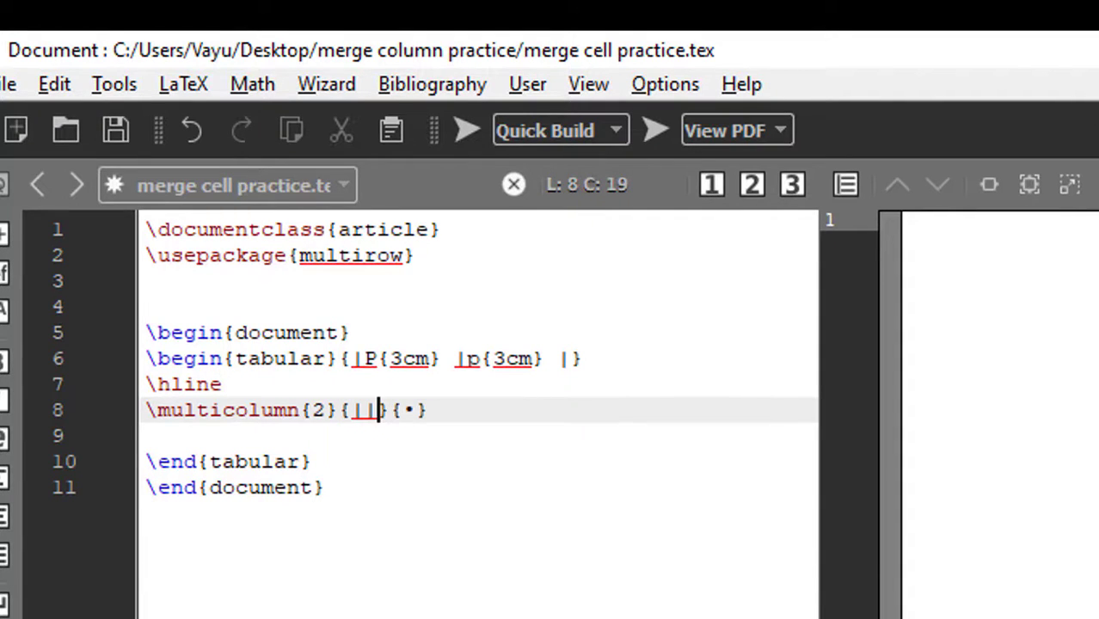
{"action": "type", "text": "c"}
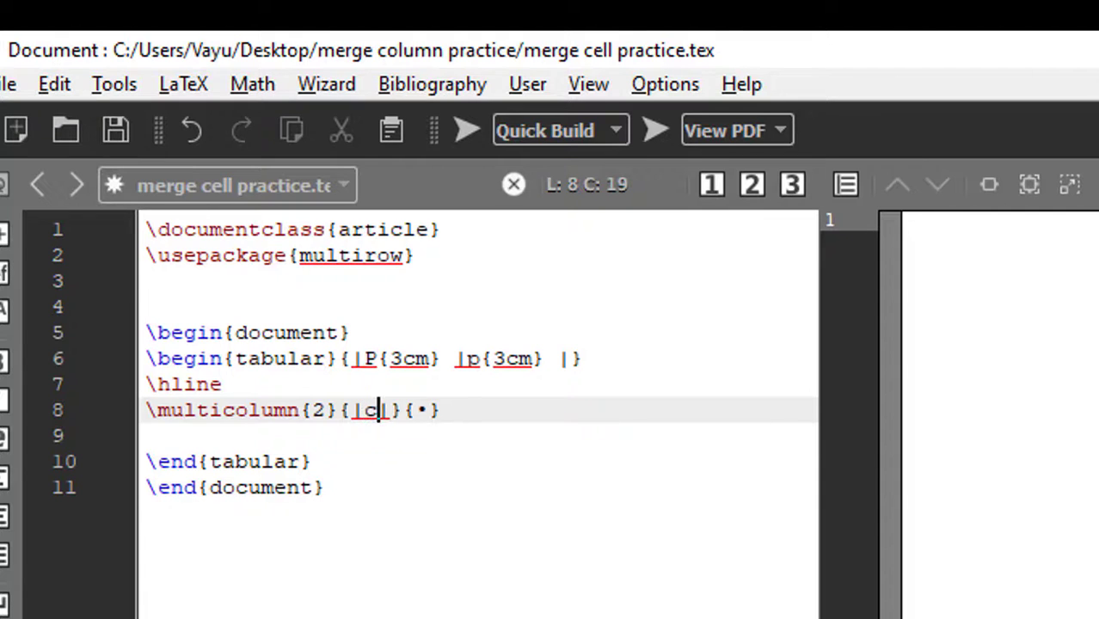
{"action": "mouse_move", "coordinate": [398, 420]}
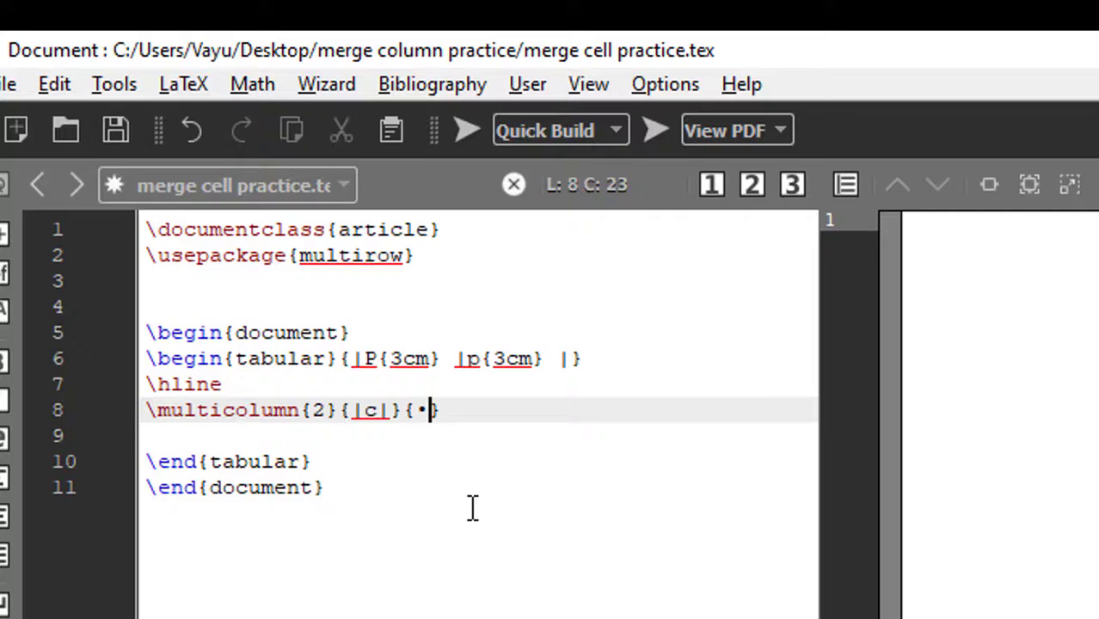
{"action": "key", "text": "Backspace"}
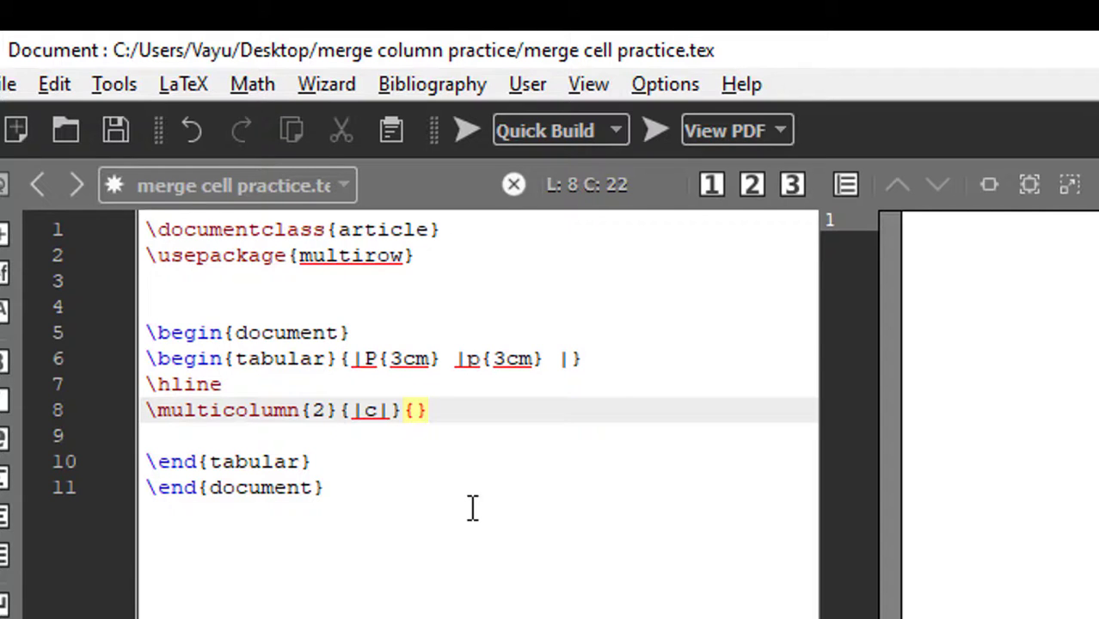
{"action": "type", "text": "Merged Col"}
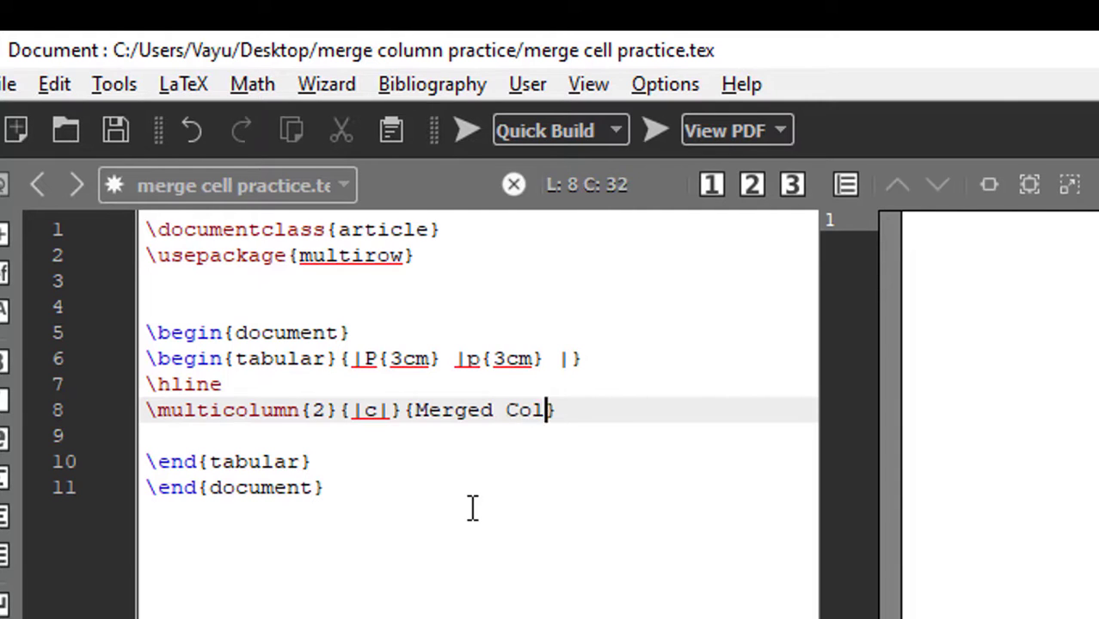
{"action": "type", "text": "umn}"}
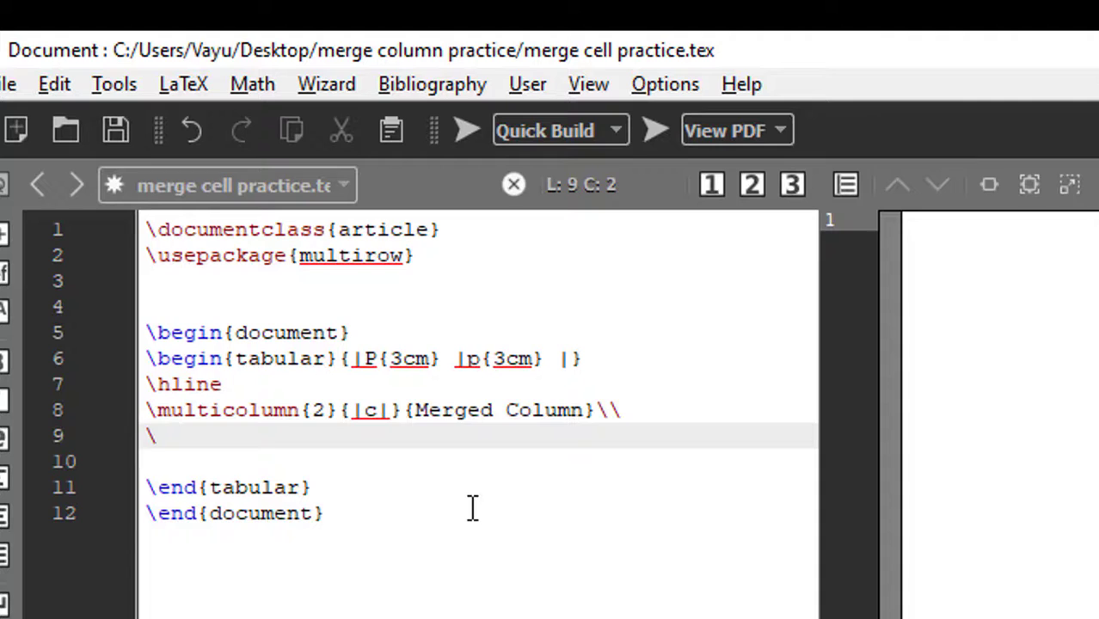
Add \hline, then a Content & Content \\ row with its \hline, and select them for copying.
{"action": "type", "text": "hline"}
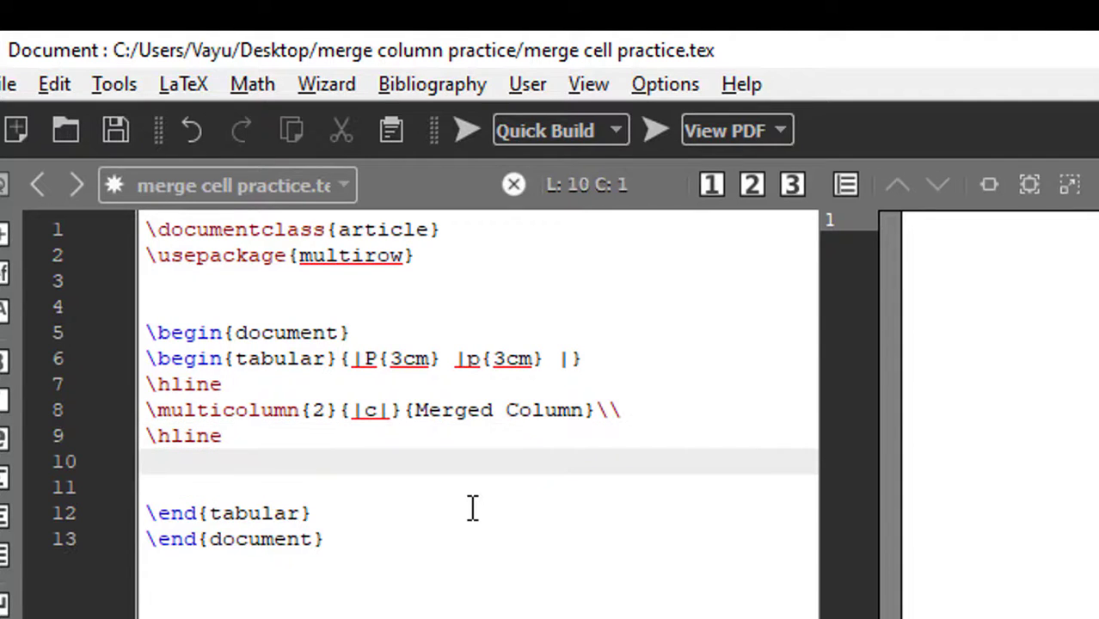
{"action": "left_click", "coordinate": [151, 461]}
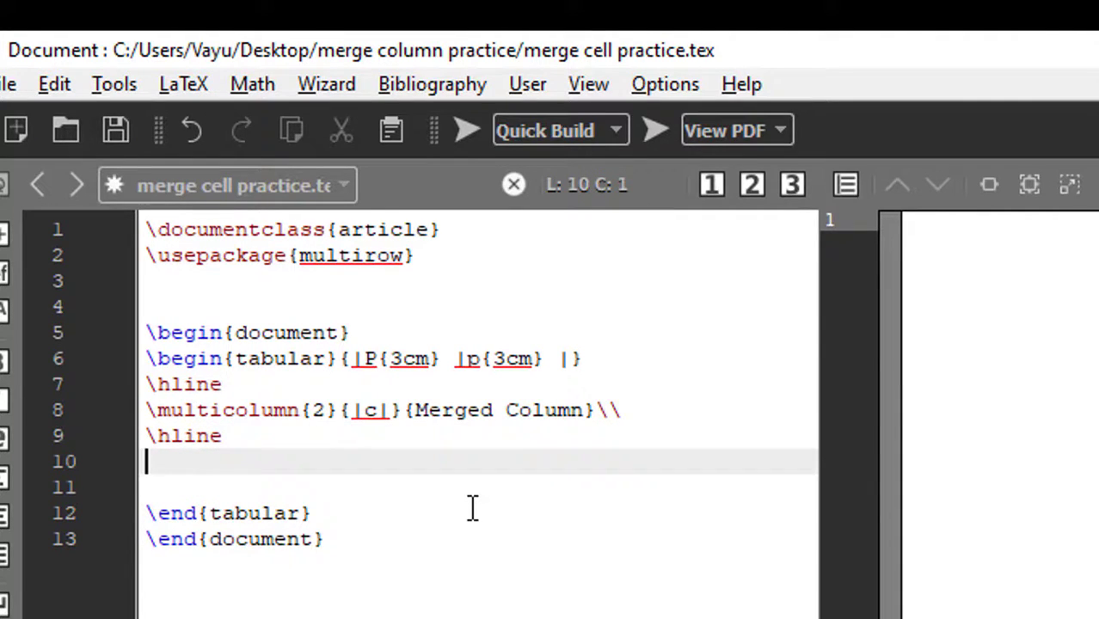
{"action": "type", "text": "Content"}
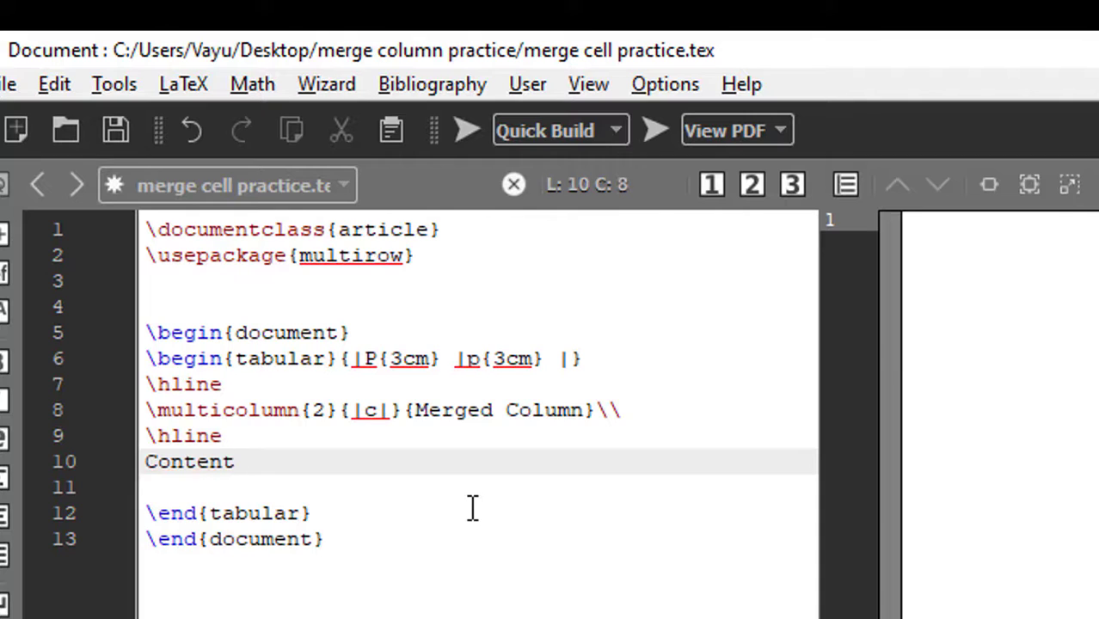
{"action": "type", "text": "&"}
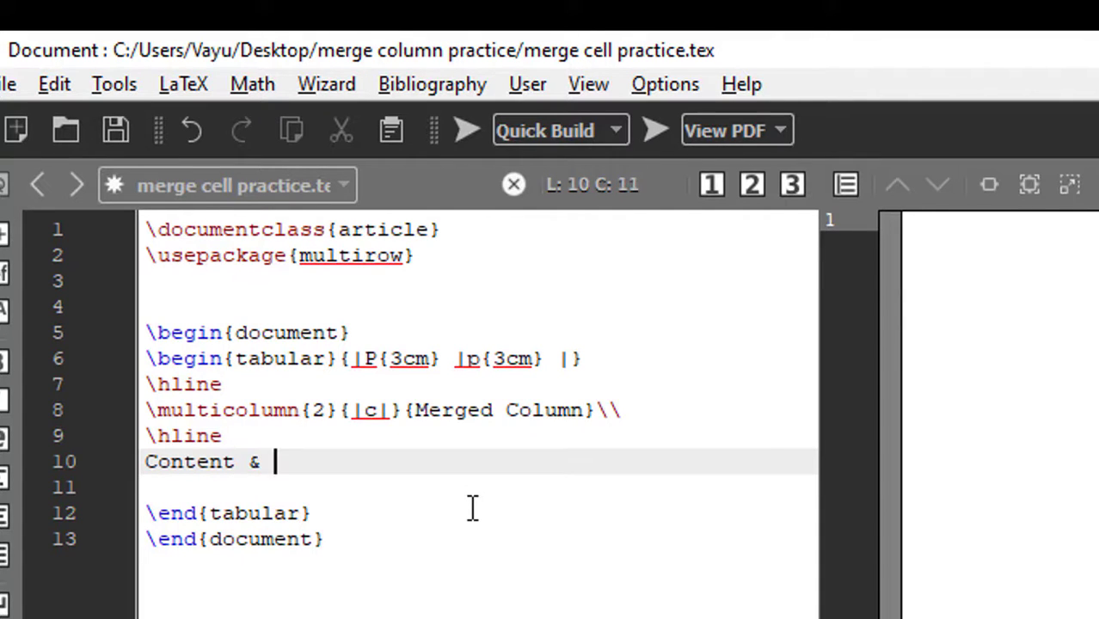
{"action": "type", "text": "Content"}
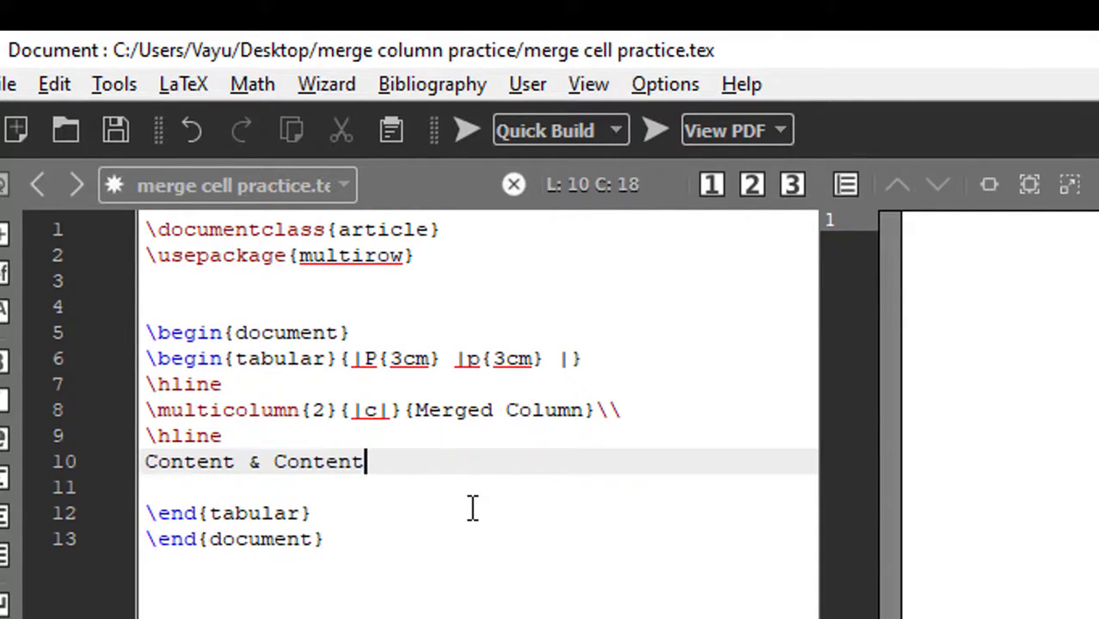
{"action": "type", "text": "\\\\"}
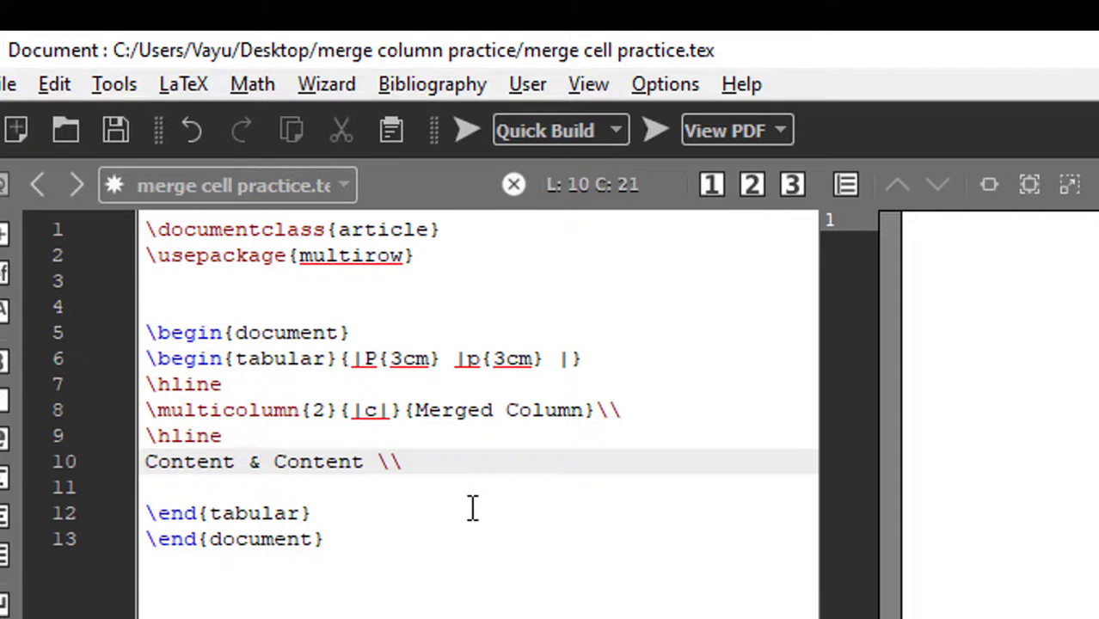
{"action": "type", "text": "\\h"}
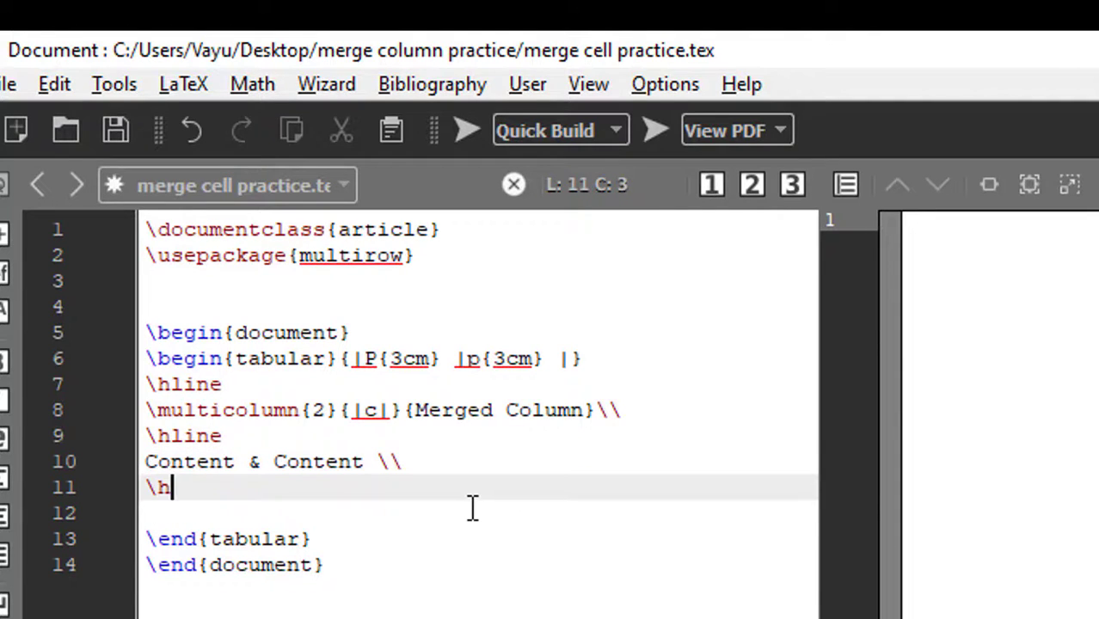
{"action": "type", "text": "line"}
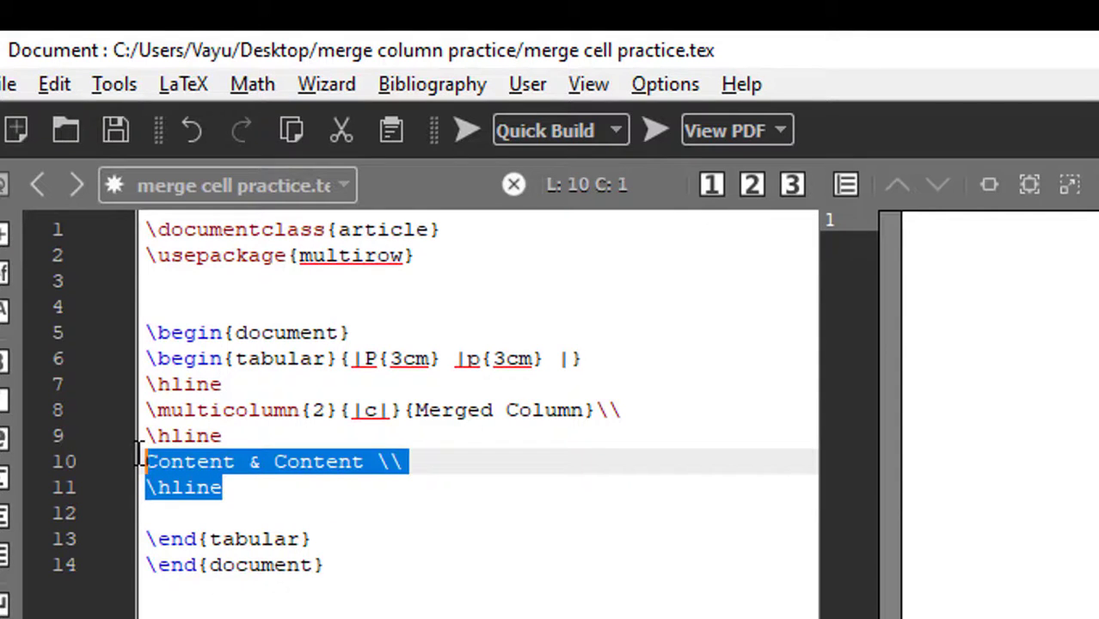
{"action": "left_click", "coordinate": [241, 512]}
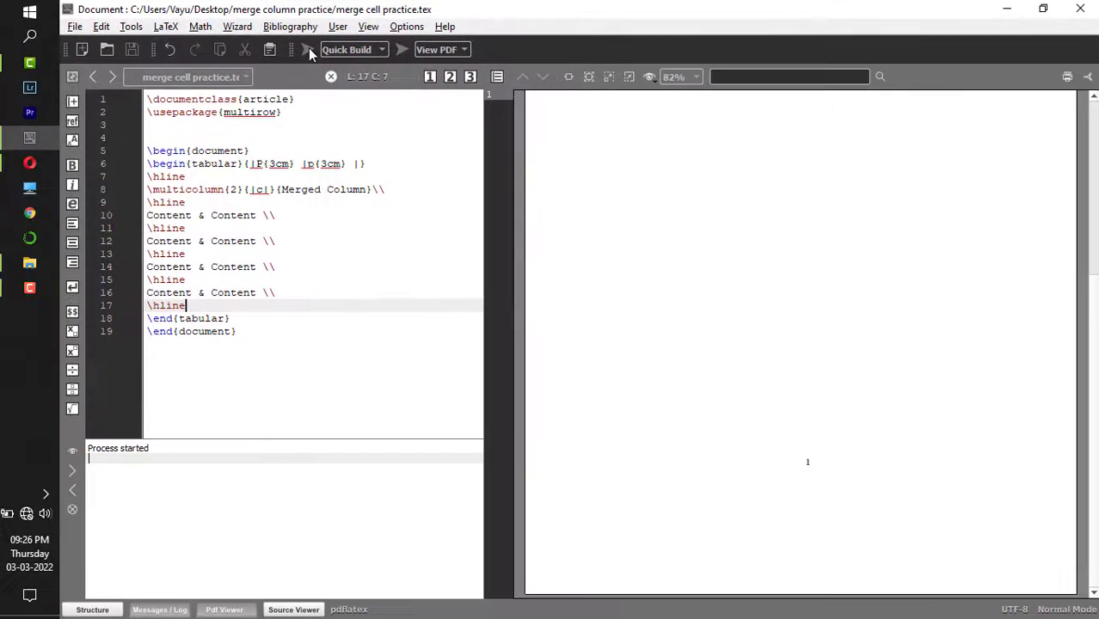
Run Quick Build, dismiss the illegal-character error, and compile again.
{"action": "left_click", "coordinate": [307, 48]}
{"action": "type", "text": "p"}
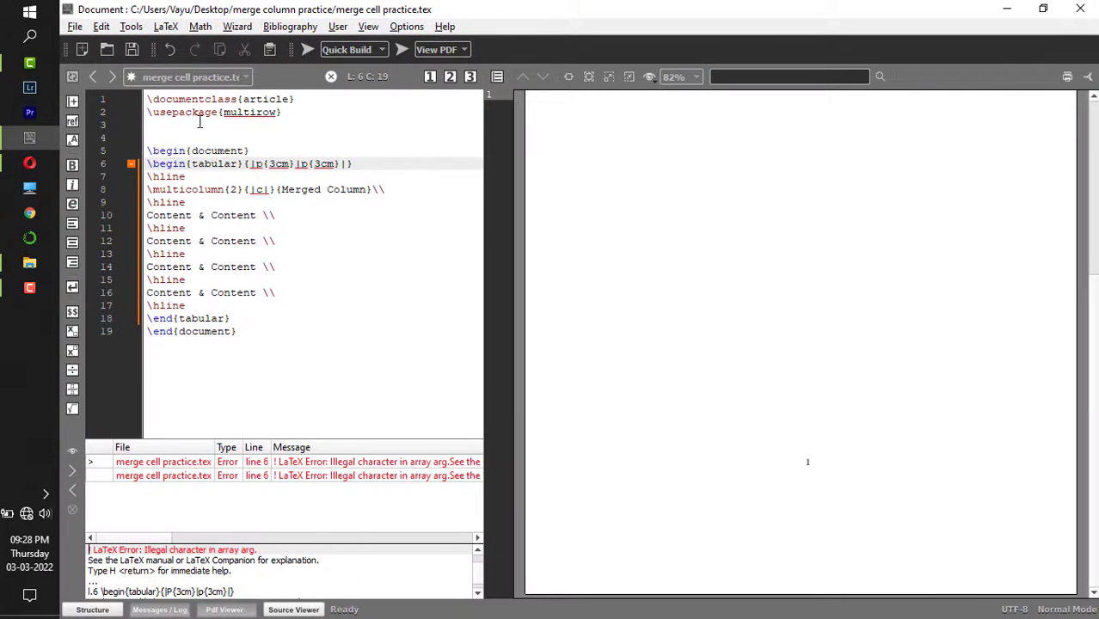
{"action": "left_click", "coordinate": [114, 75]}
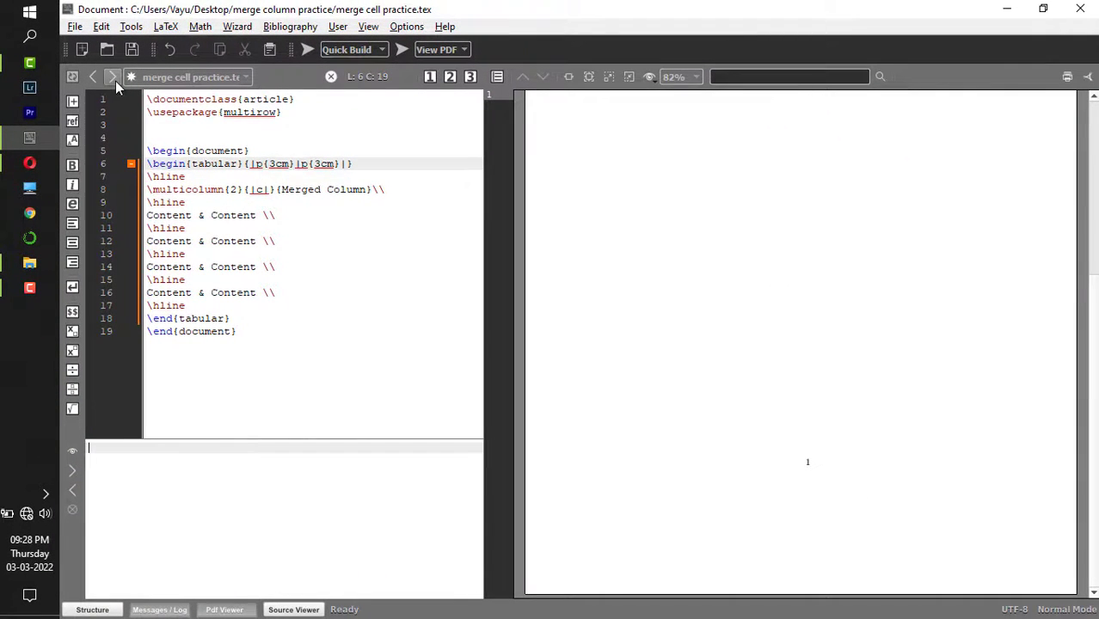
{"action": "left_click", "coordinate": [306, 49]}
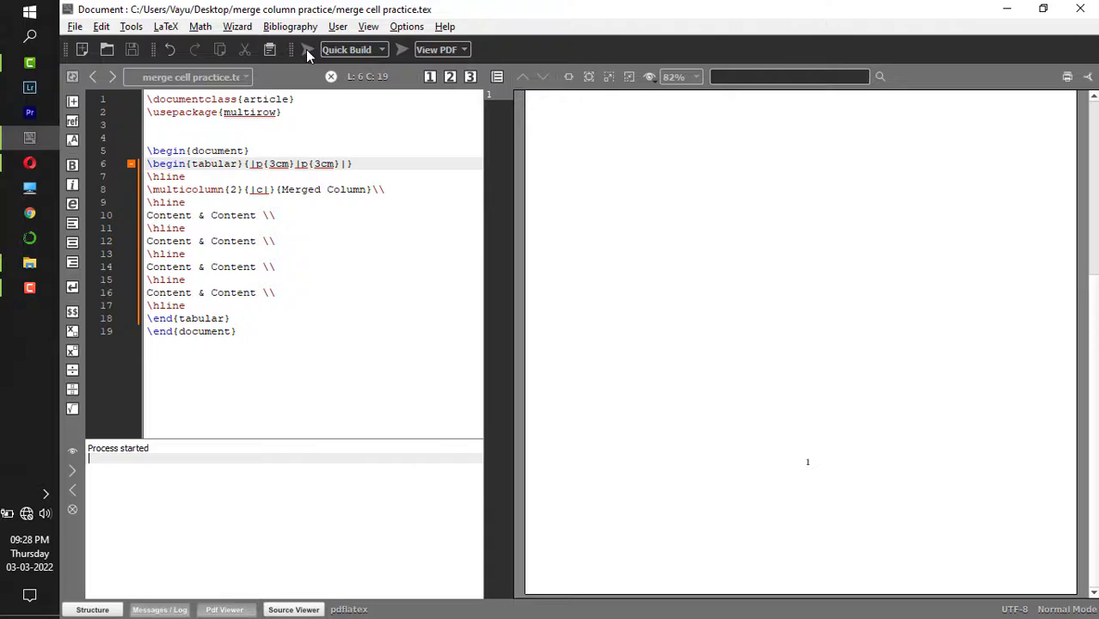
{"action": "left_click", "coordinate": [306, 48]}
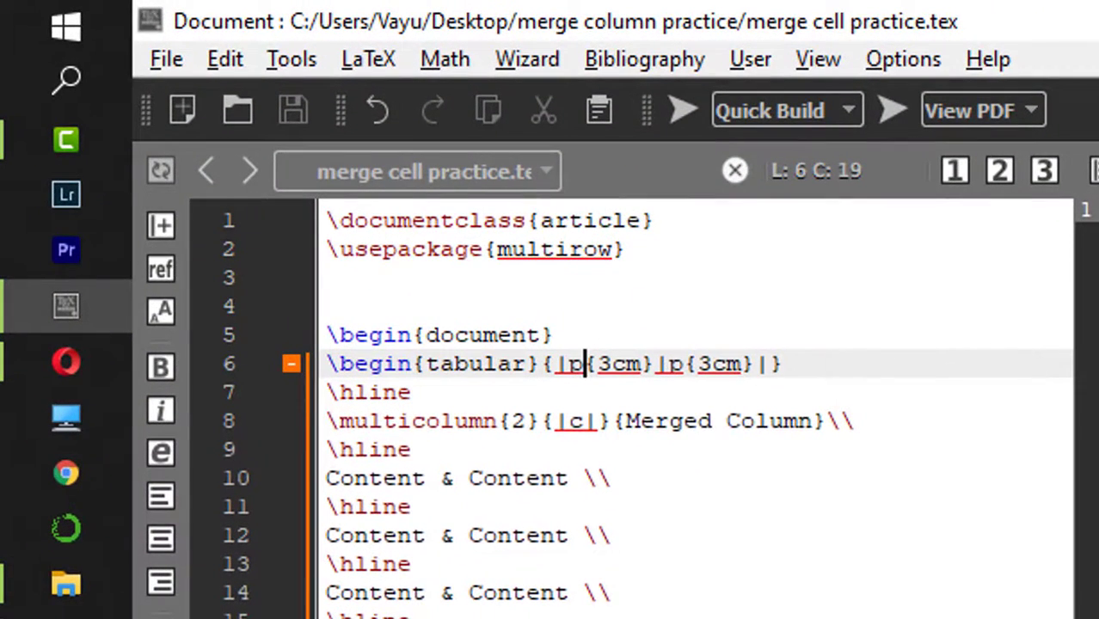
Fix the column spec to |p{3cm}|p{3cm}| and rebuild to preview the merged header table.
{"action": "type", "text": "c"}
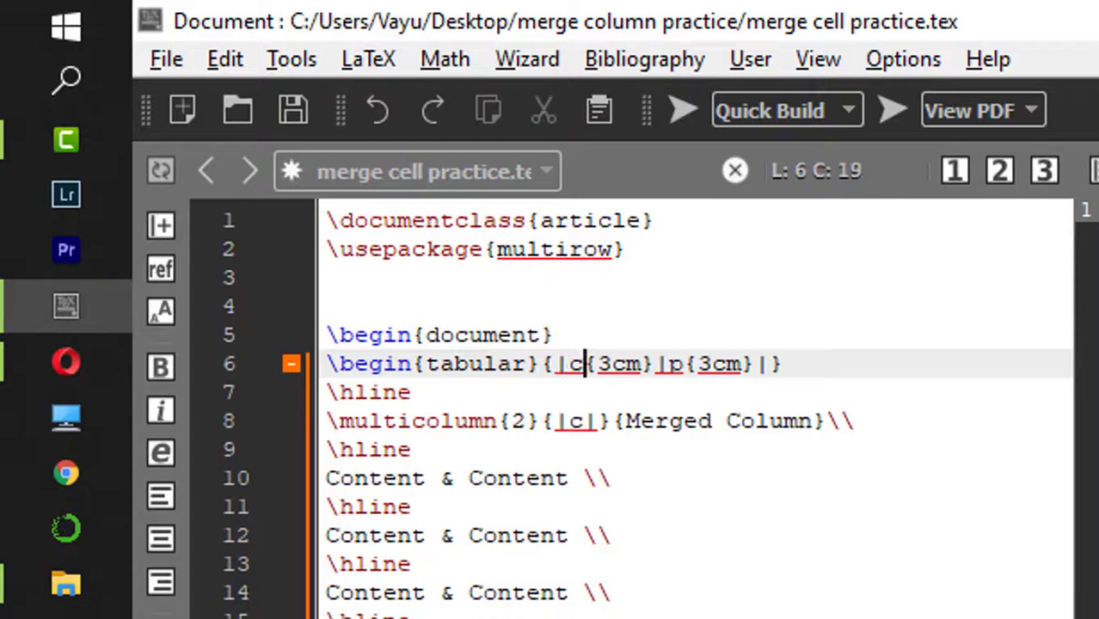
{"action": "type", "text": "P"}
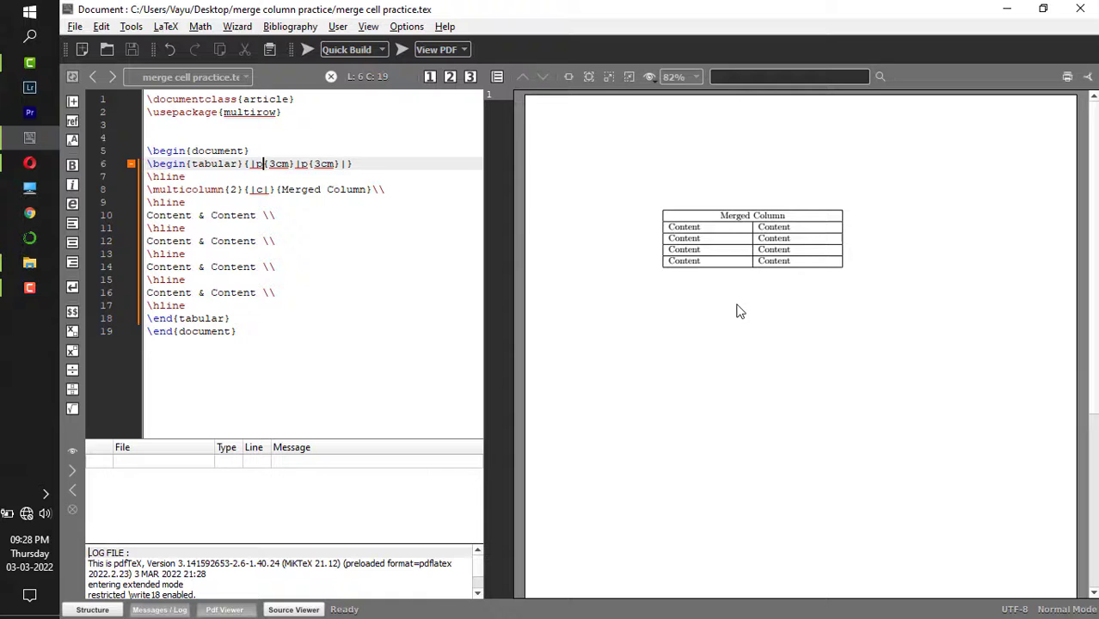
{"action": "left_click", "coordinate": [650, 75]}
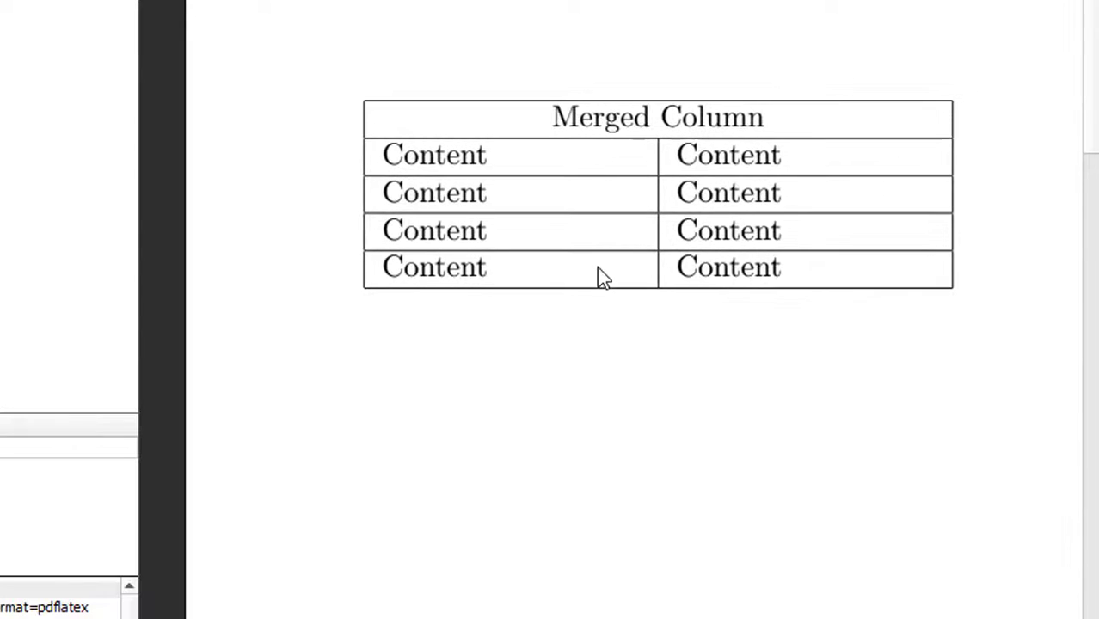
{"action": "mouse_move", "coordinate": [599, 141]}
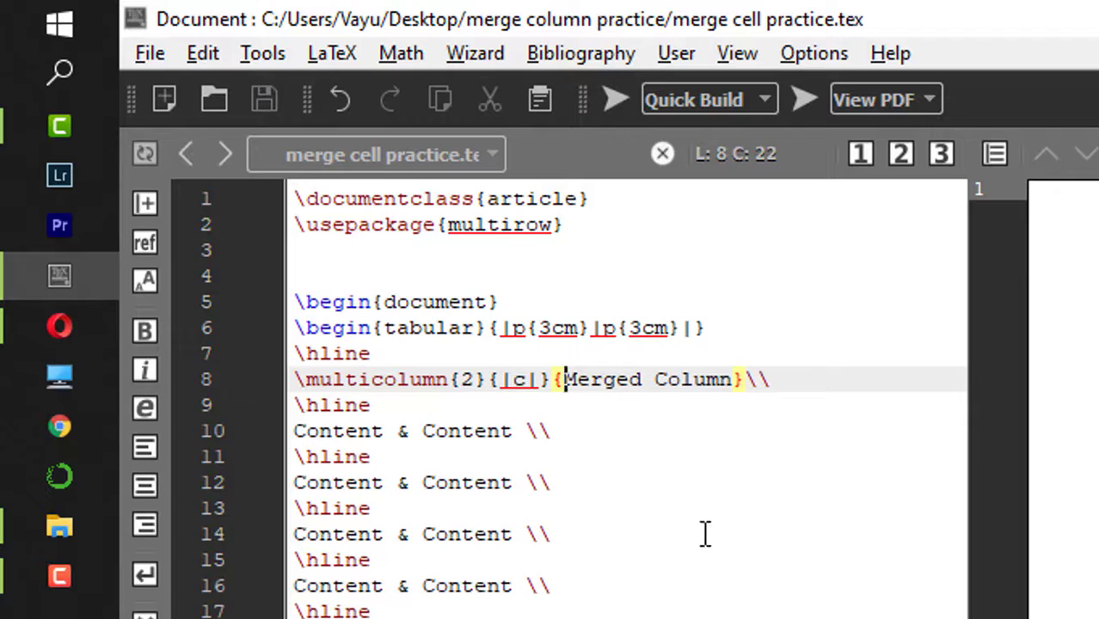
Wrap Merged Column in \textbf{...} and recompile the preview.
{"action": "type", "text": "{"}
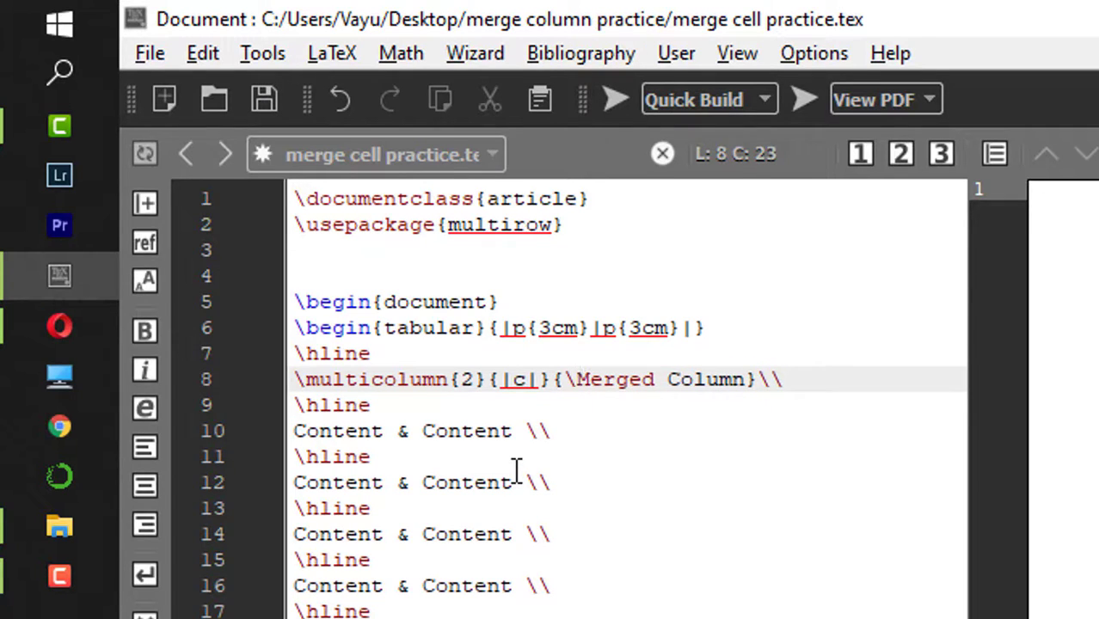
{"action": "type", "text": "\\textbf{"}
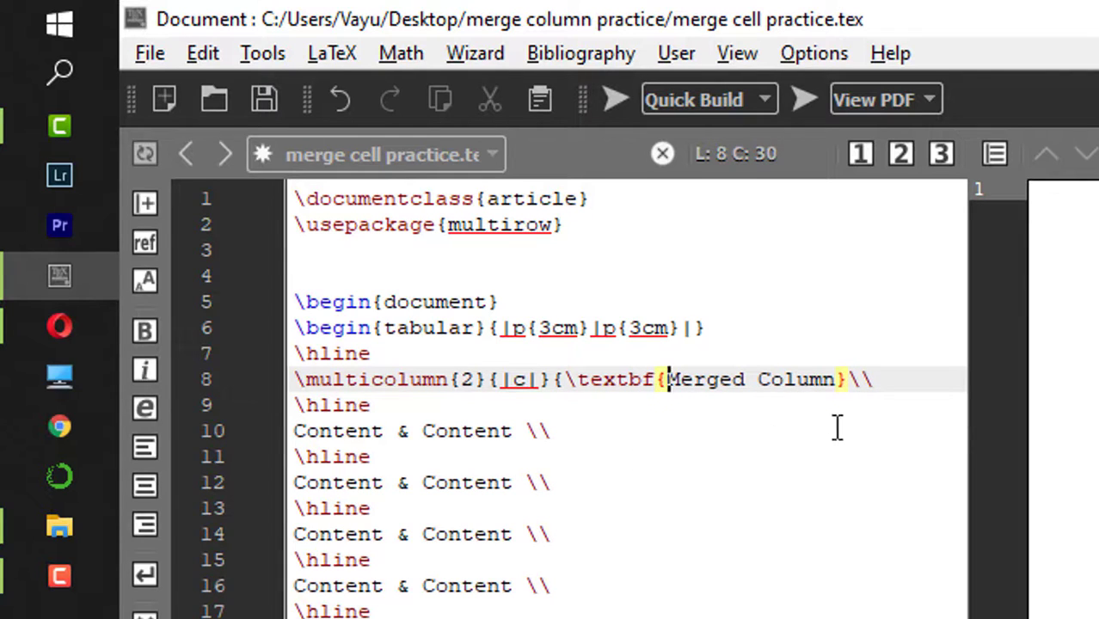
{"action": "left_click", "coordinate": [849, 380]}
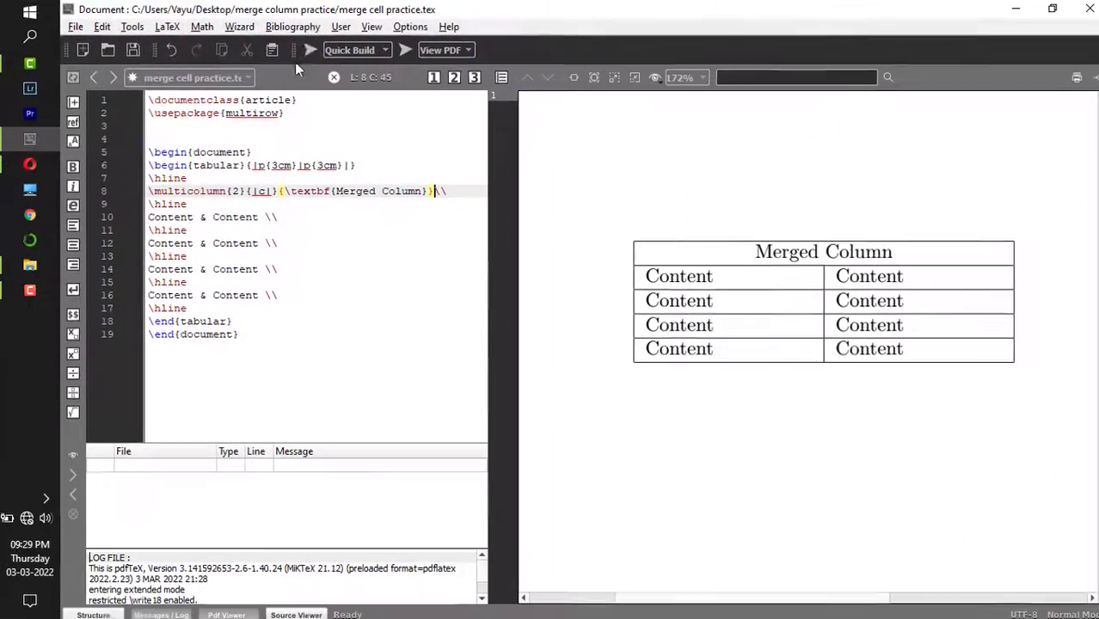
{"action": "left_click", "coordinate": [310, 48]}
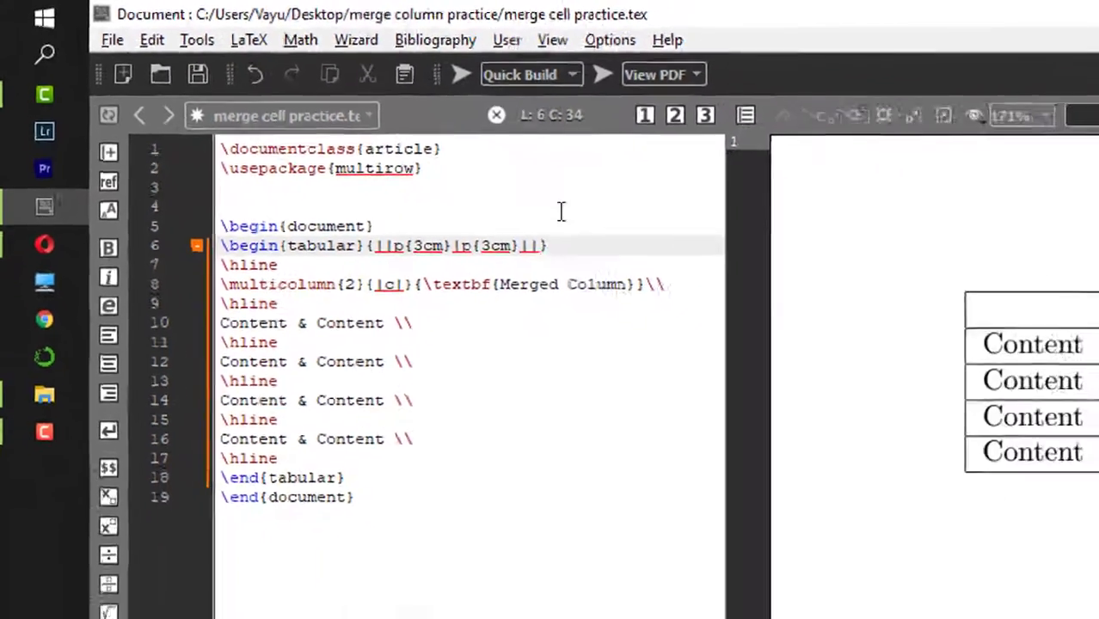
Change the tabular spec to {||p{3cm}|p{3cm}||} and the header format to {||c||}.
{"action": "left_click", "coordinate": [461, 74]}
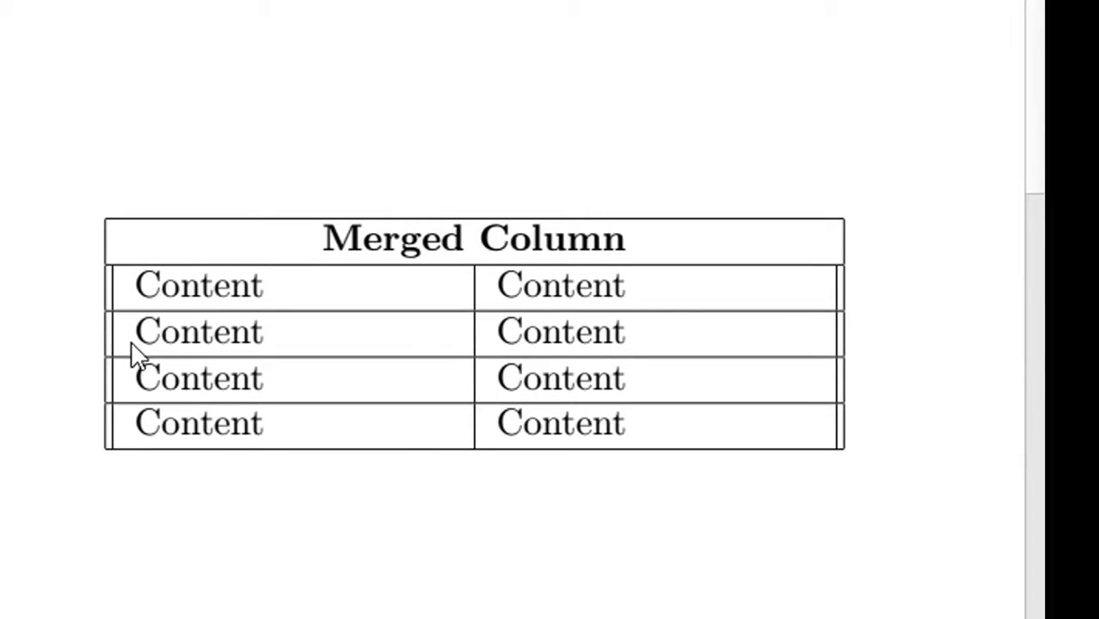
{"action": "mouse_move", "coordinate": [112, 239]}
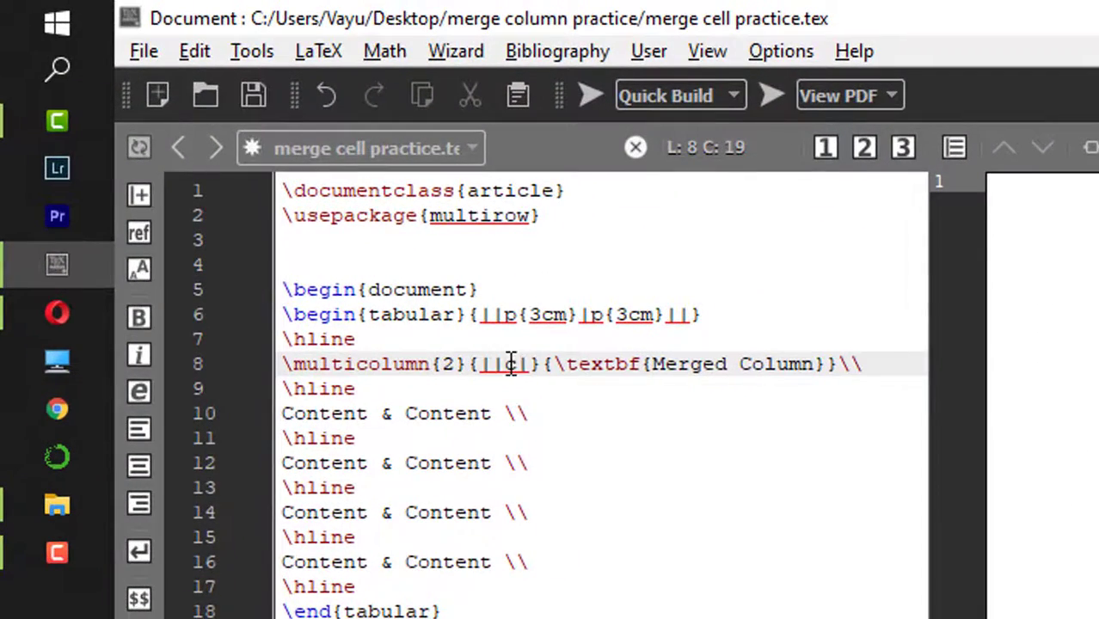
{"action": "type", "text": "c|"}
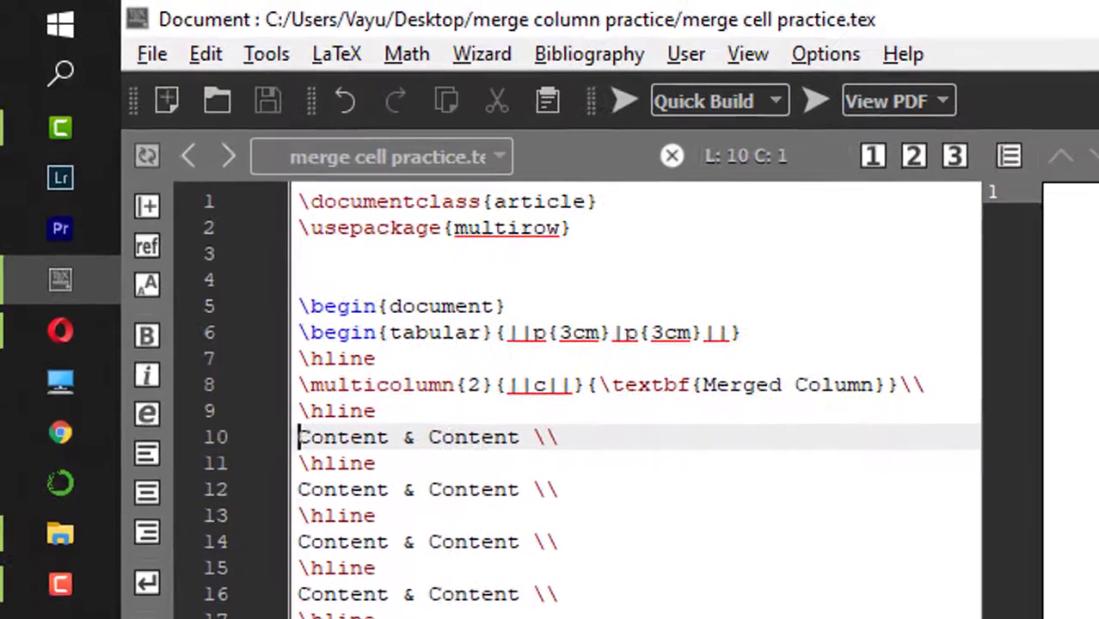
Prefix line 10 with \multirow{2}{*}{Merged Row}.
{"action": "type", "text": "\\multirow"}
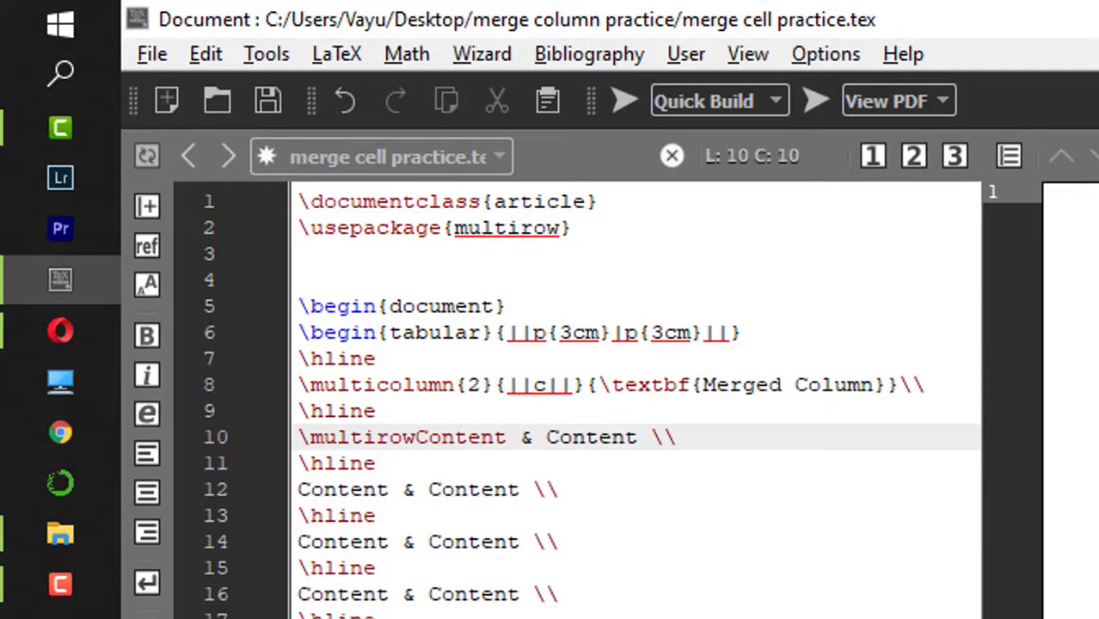
{"action": "type", "text": "{2"}
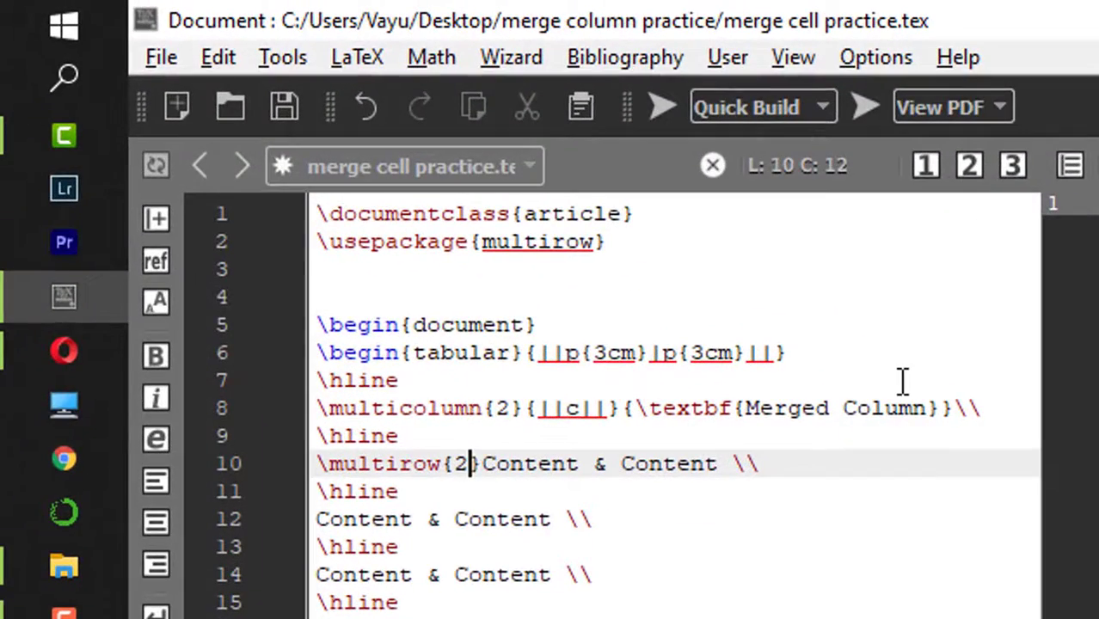
{"action": "type", "text": "{}"}
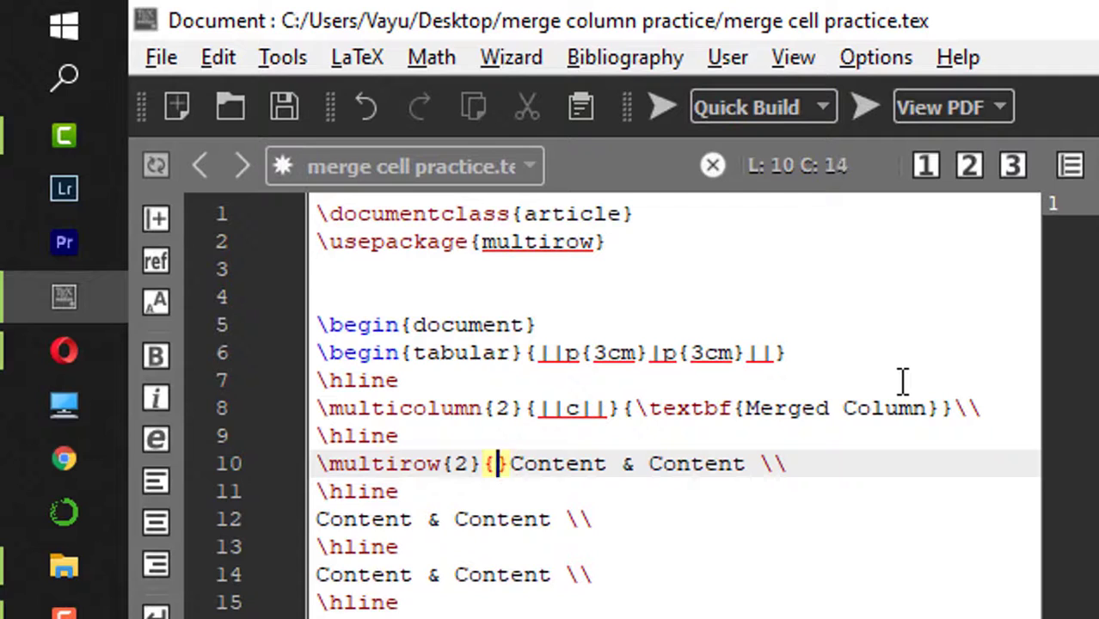
{"action": "type", "text": "*"}
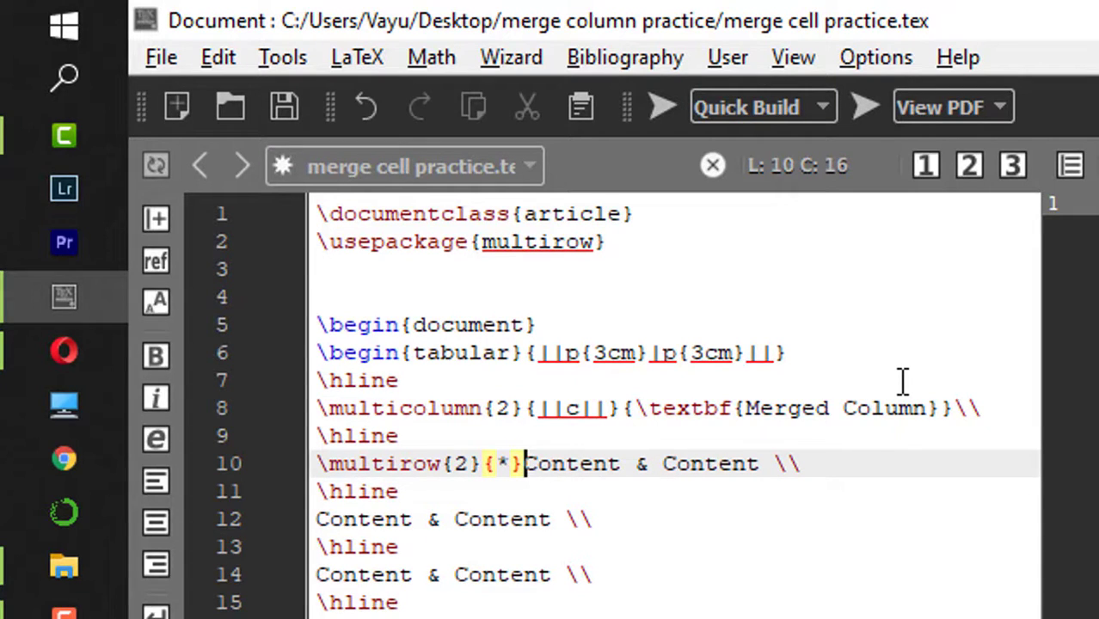
{"action": "type", "text": "{}"}
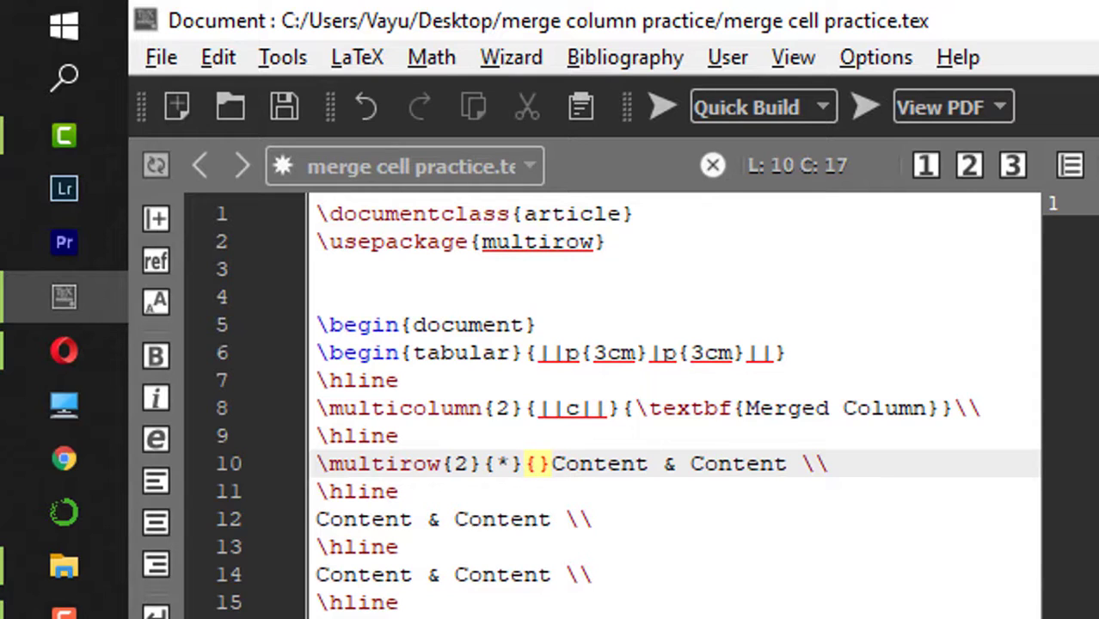
{"action": "type", "text": "Me"}
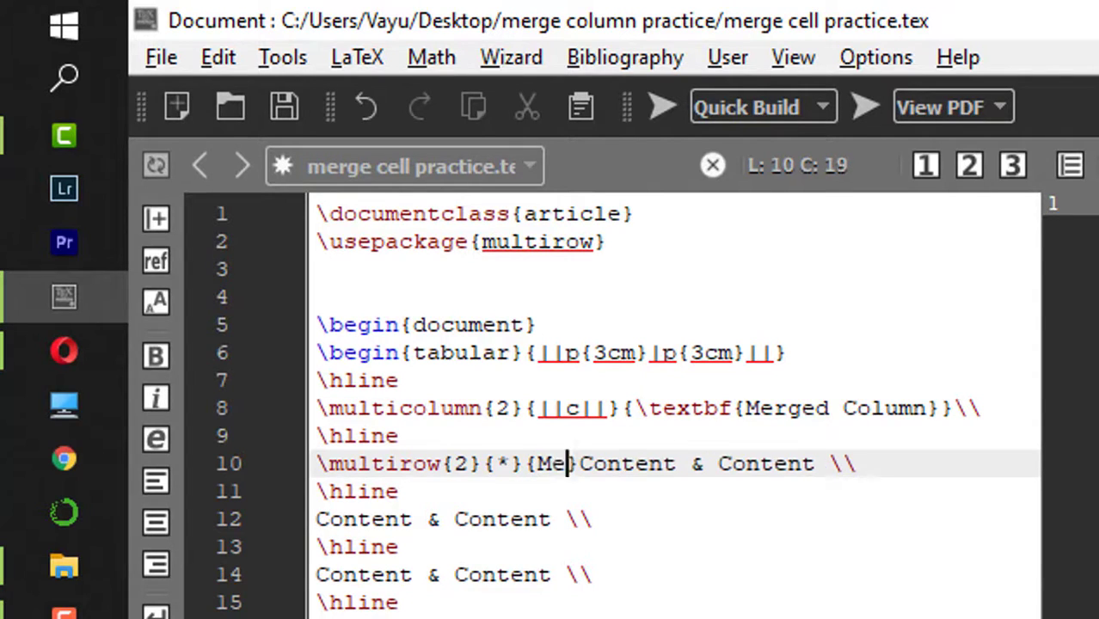
{"action": "type", "text": "rged"}
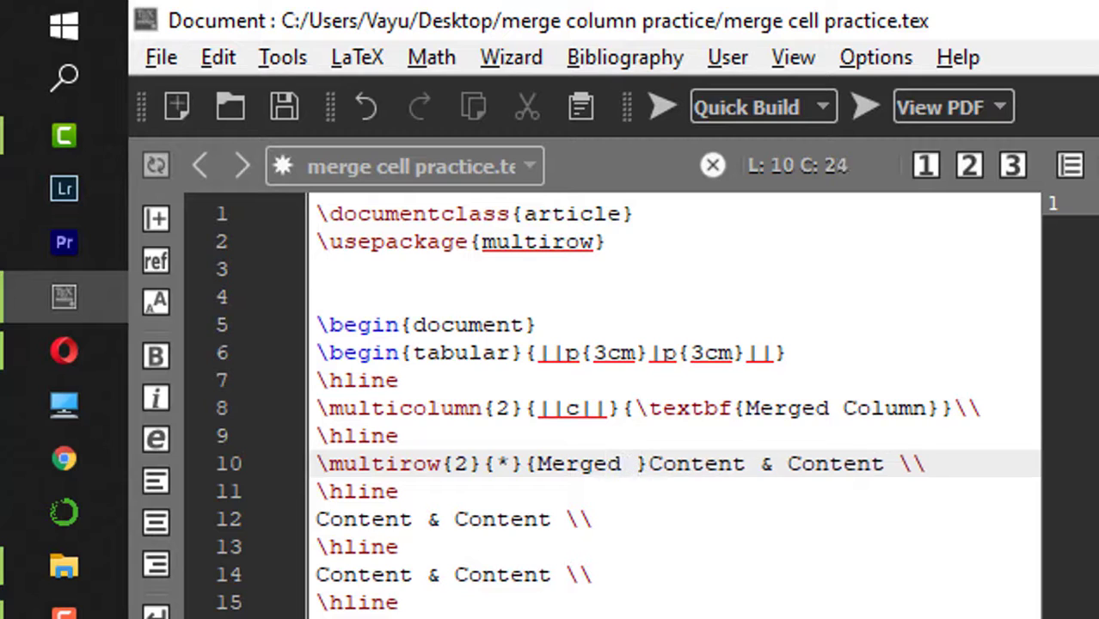
{"action": "type", "text": "Row"}
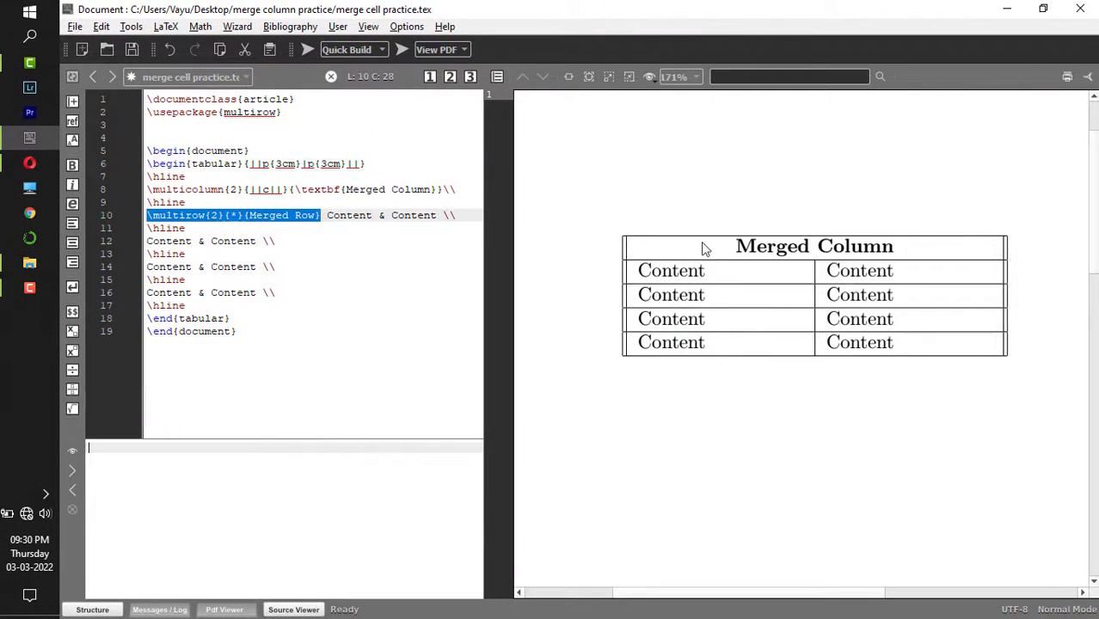
{"action": "mouse_move", "coordinate": [673, 286]}
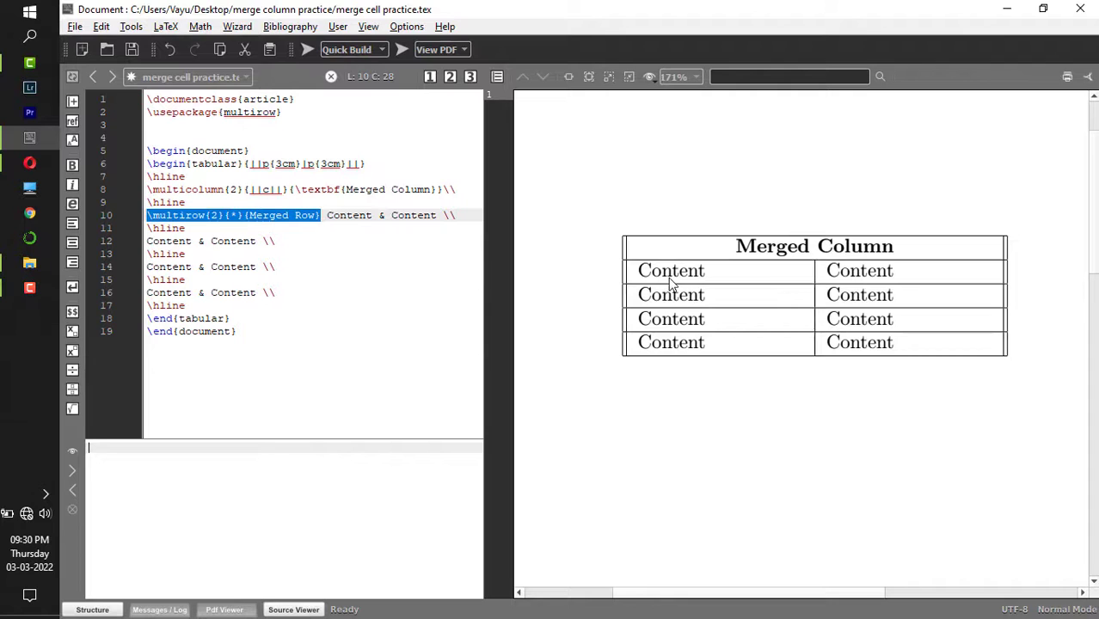
{"action": "mouse_move", "coordinate": [726, 336]}
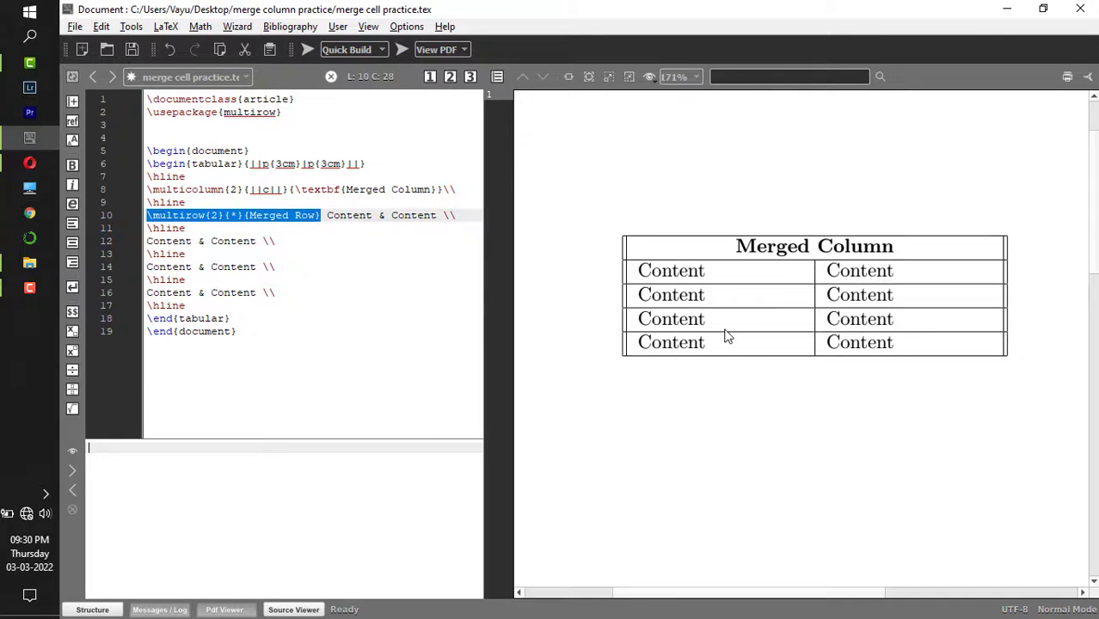
{"action": "mouse_move", "coordinate": [881, 269]}
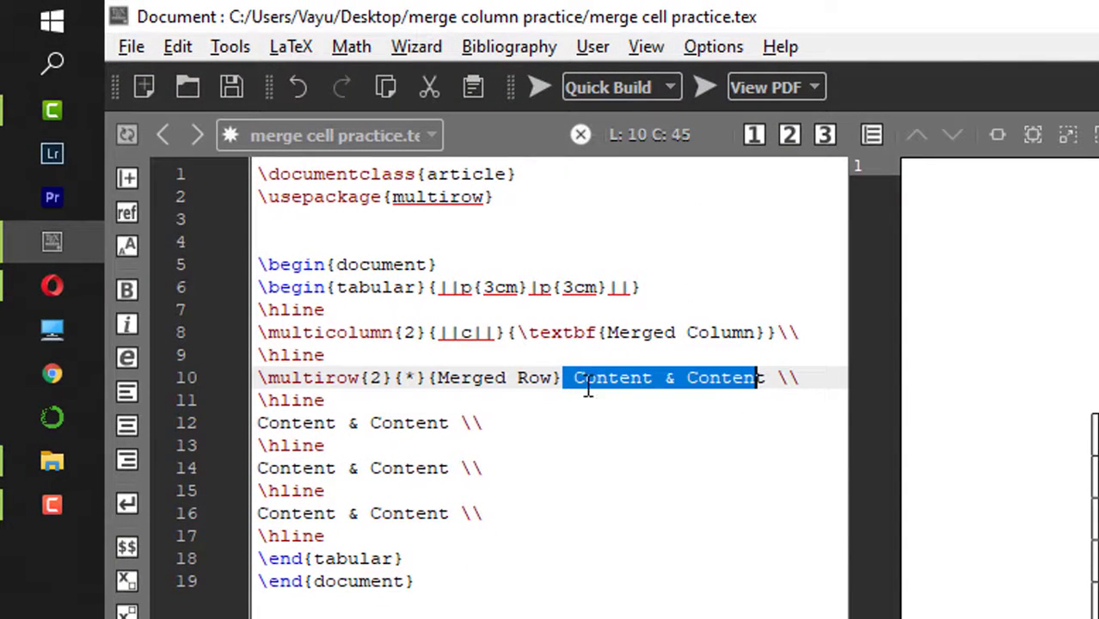
Insert an & after \multirow{2}{*}{Merged Row} so it precedes the two Content cells.
{"action": "left_click", "coordinate": [574, 379]}
{"action": "type", "text": " & "}
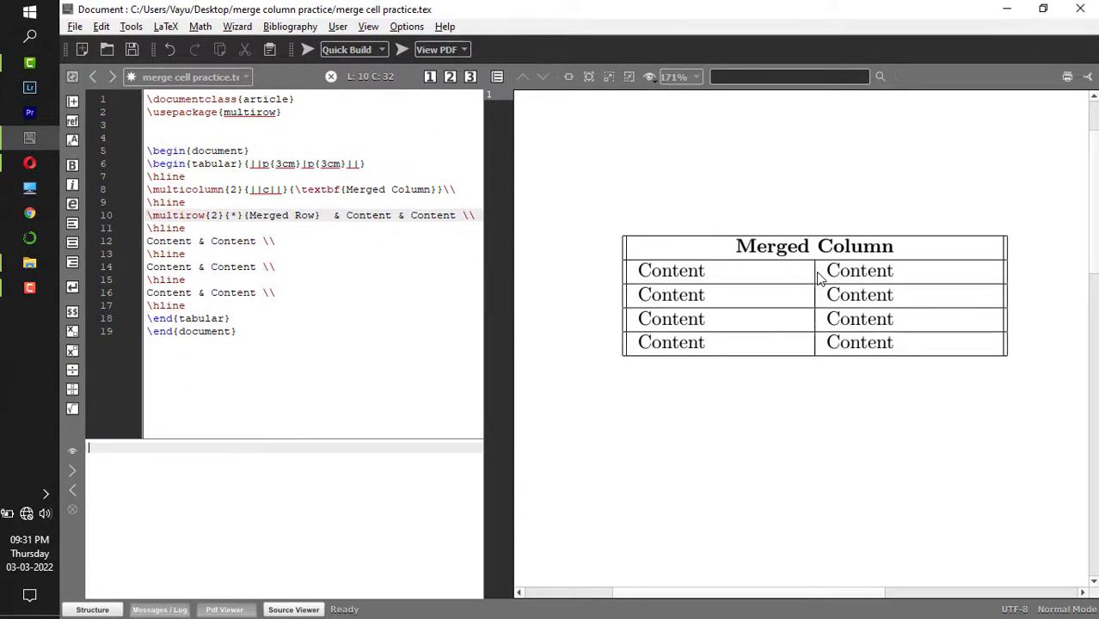
{"action": "mouse_move", "coordinate": [927, 299]}
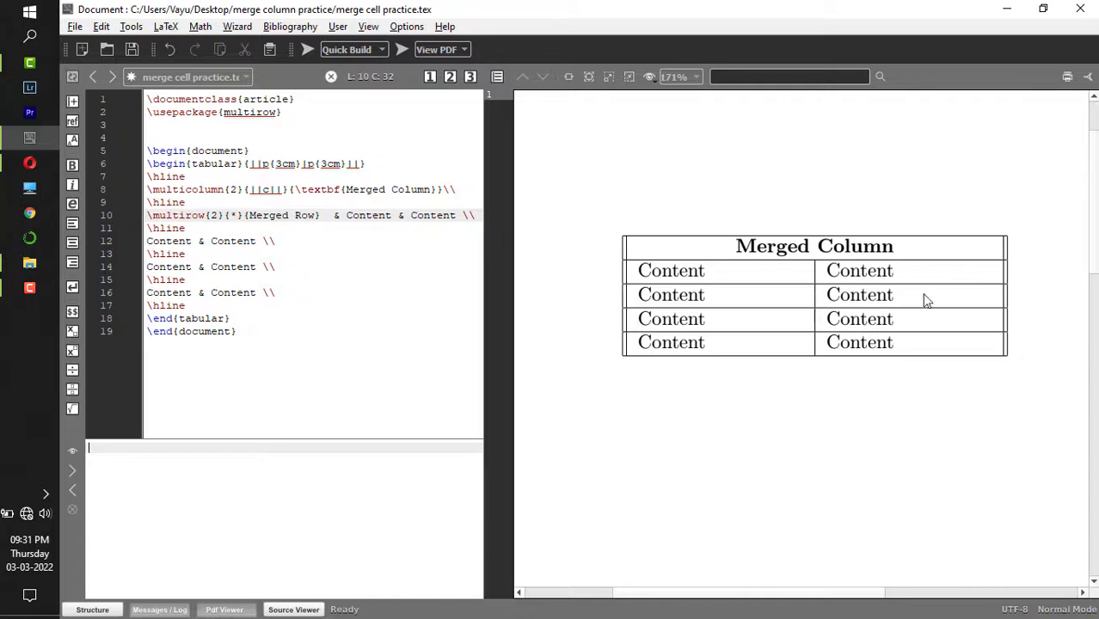